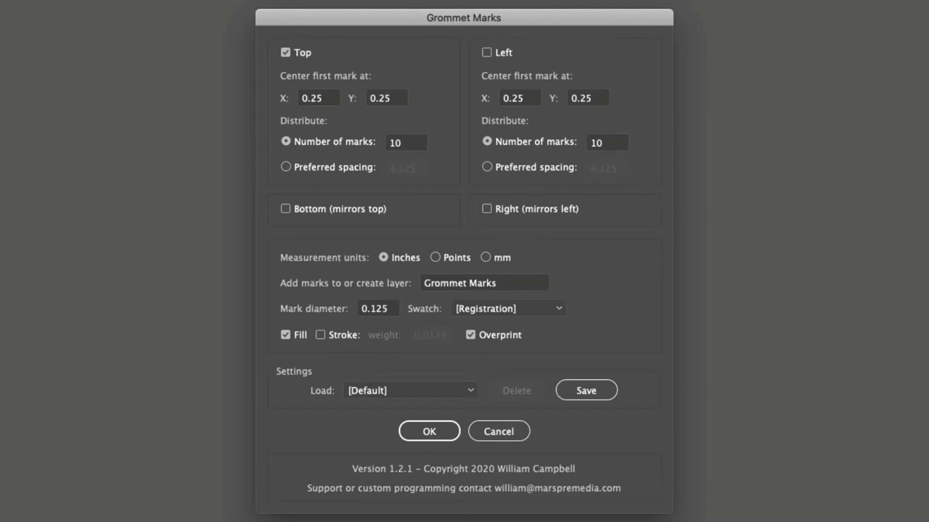
pyautogui.moveTo(602, 200)
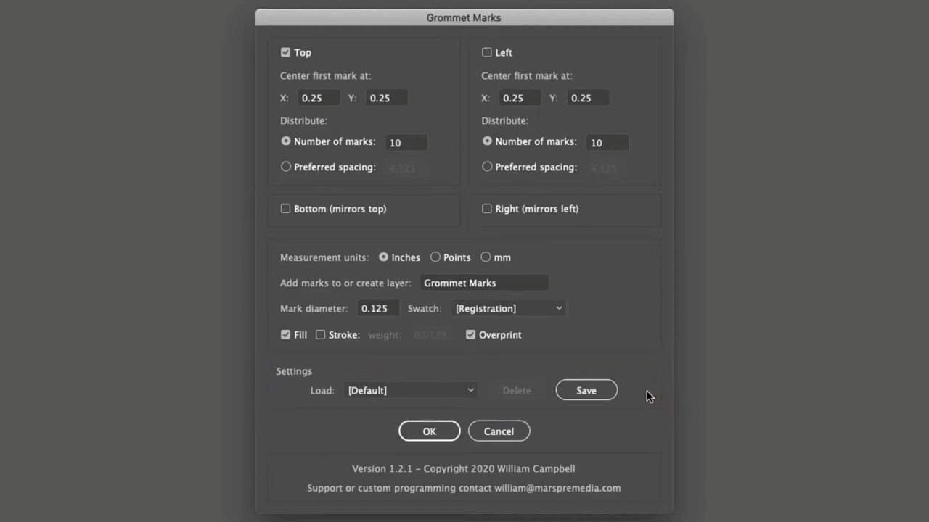
pyautogui.moveTo(486, 125)
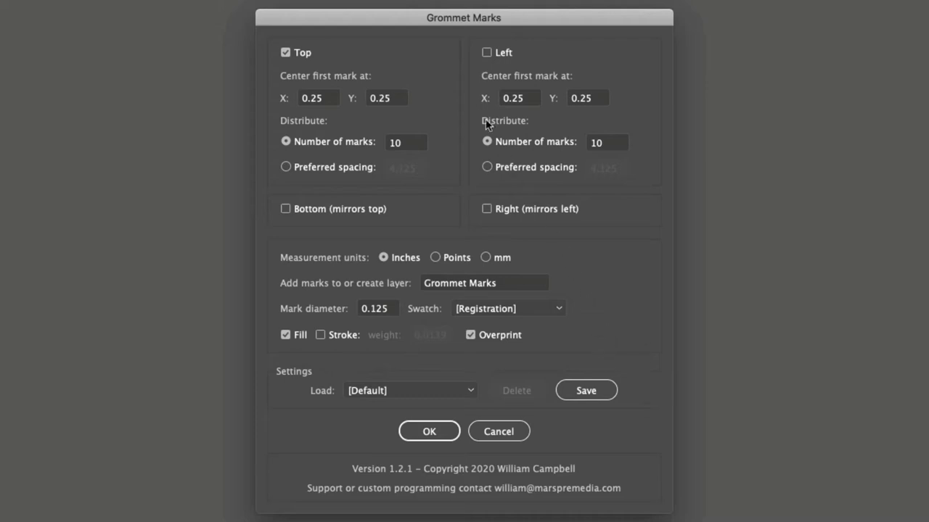
pyautogui.moveTo(542, 83)
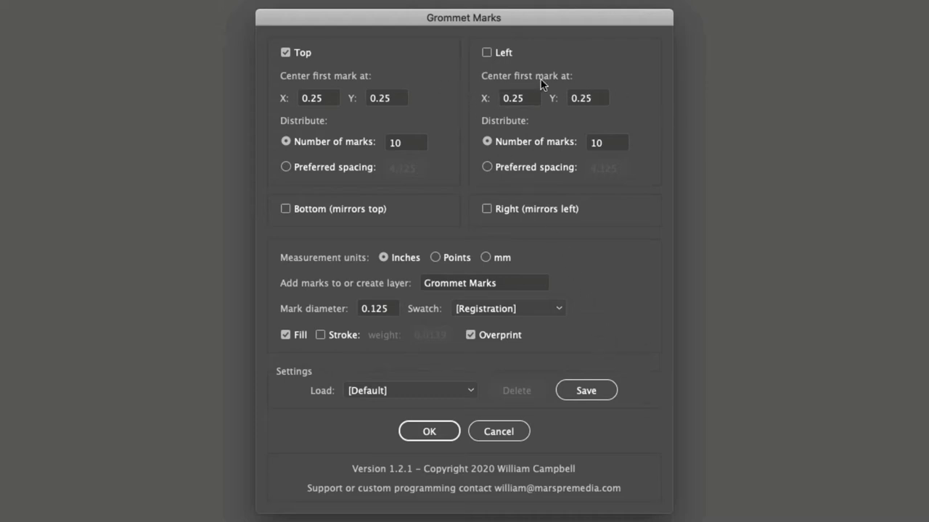
pyautogui.moveTo(429, 86)
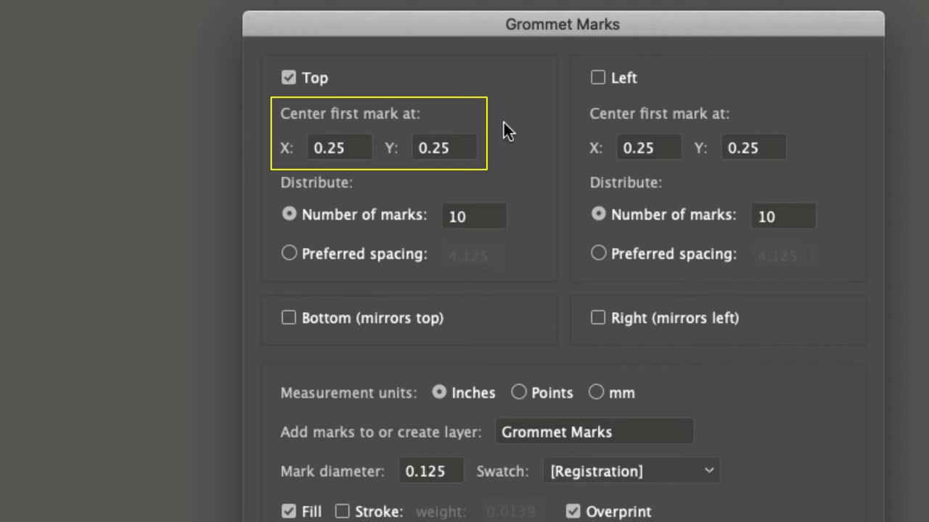
pyautogui.moveTo(435, 120)
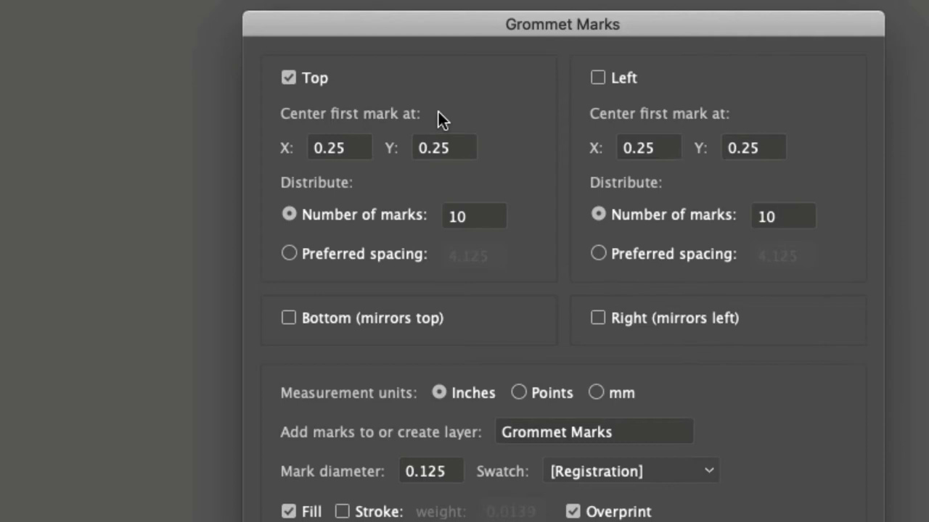
pyautogui.moveTo(372, 142)
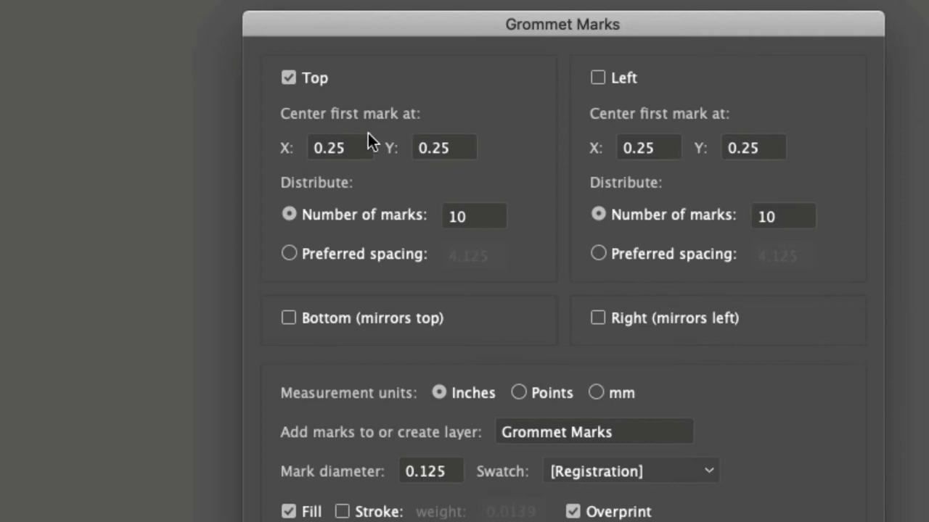
# - Review the top marks' X, Y and count, then use preferred spacing of 4.125 inches
pyautogui.click(339, 148)
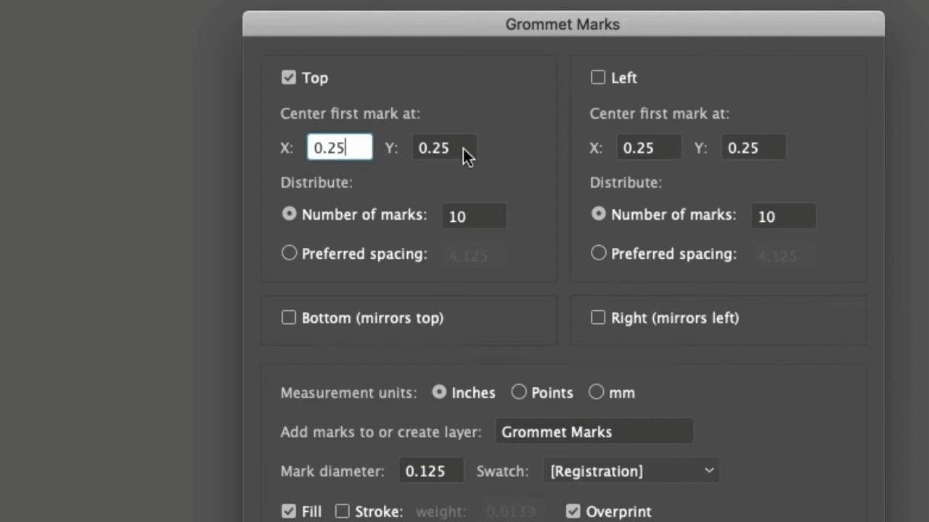
pyautogui.click(444, 147)
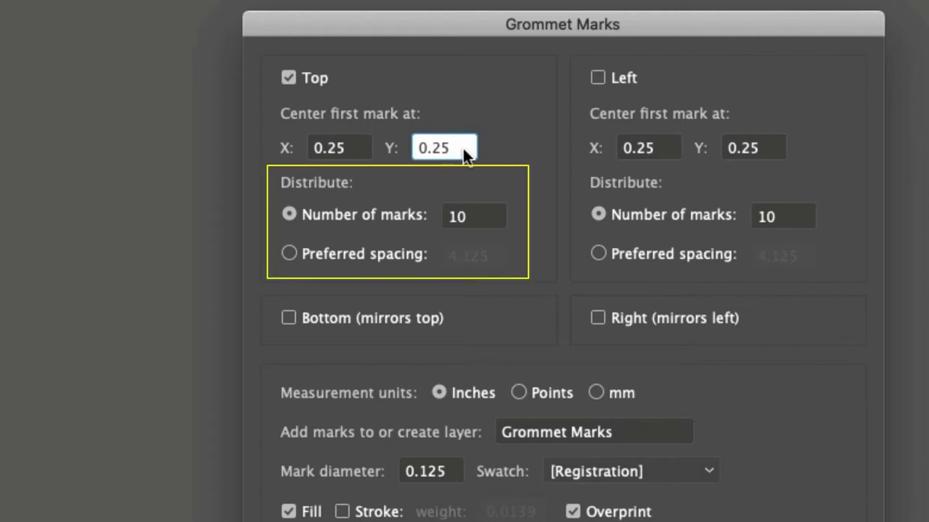
pyautogui.click(444, 147)
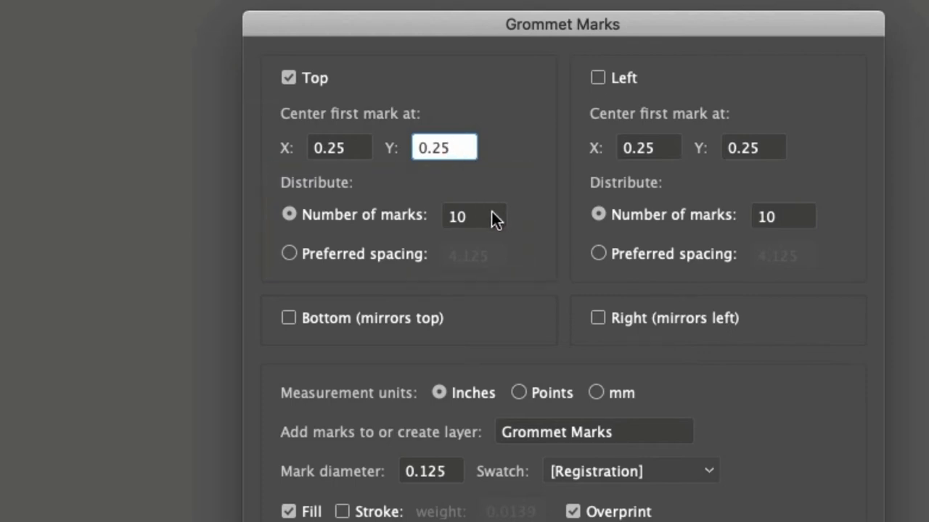
pyautogui.click(473, 217)
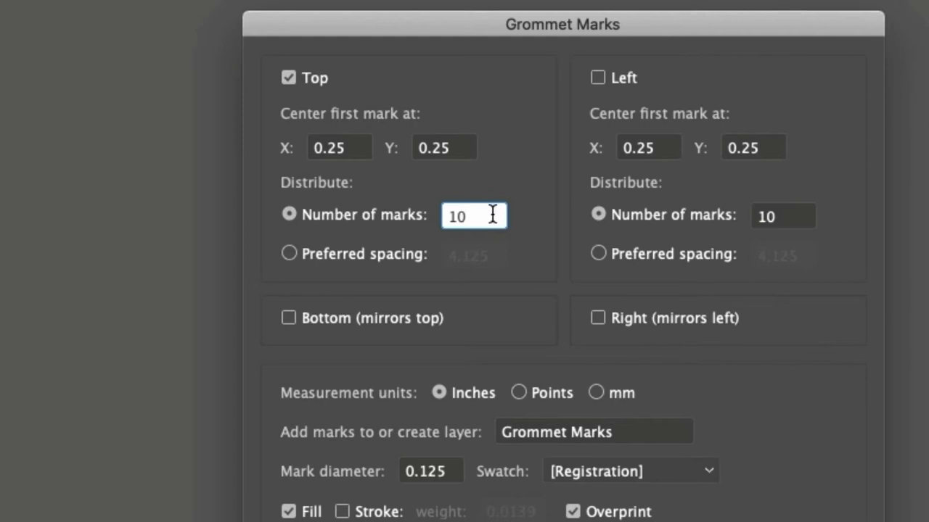
pyautogui.click(289, 253)
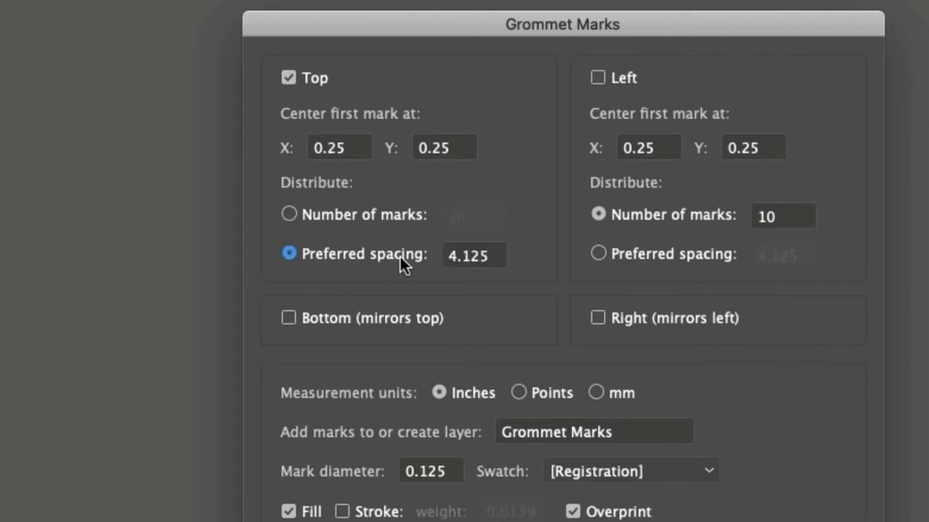
pyautogui.click(473, 256)
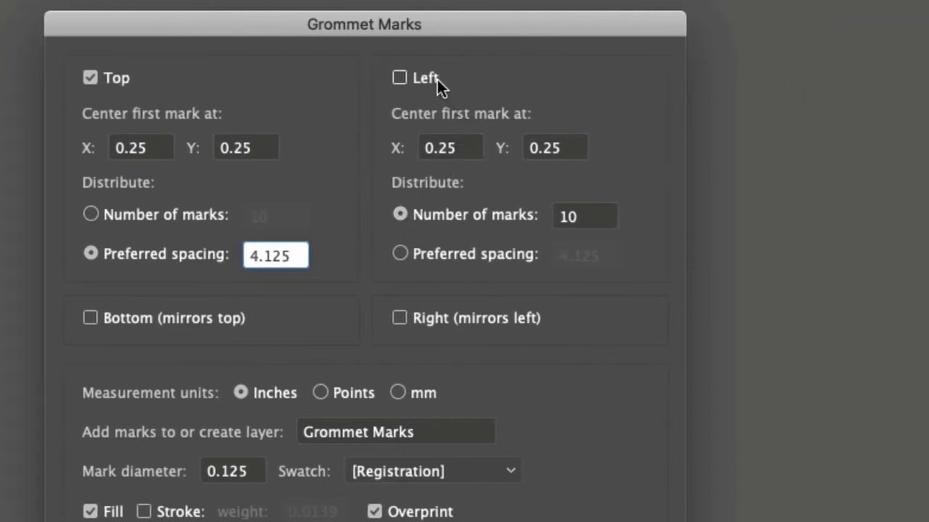
# - Turn on left-edge grommet marks and add bottom marks mirroring the top
pyautogui.click(399, 77)
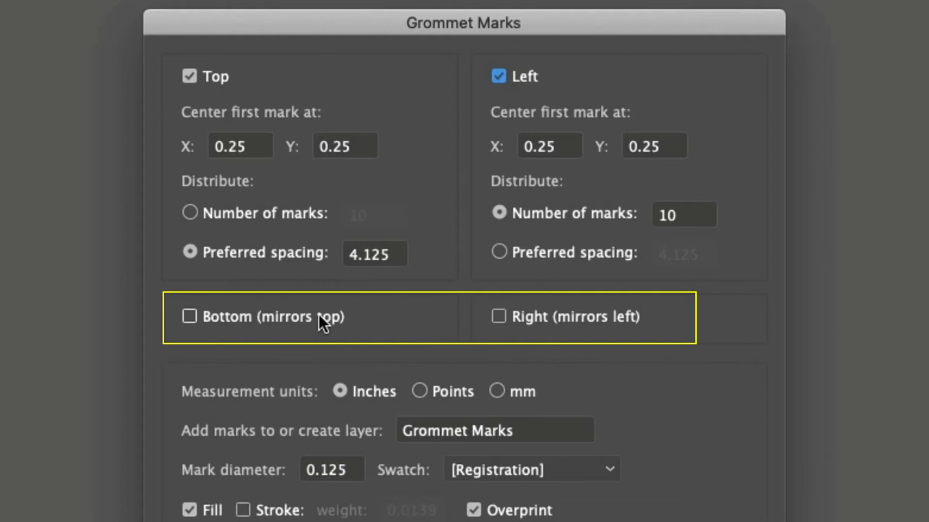
pyautogui.click(189, 317)
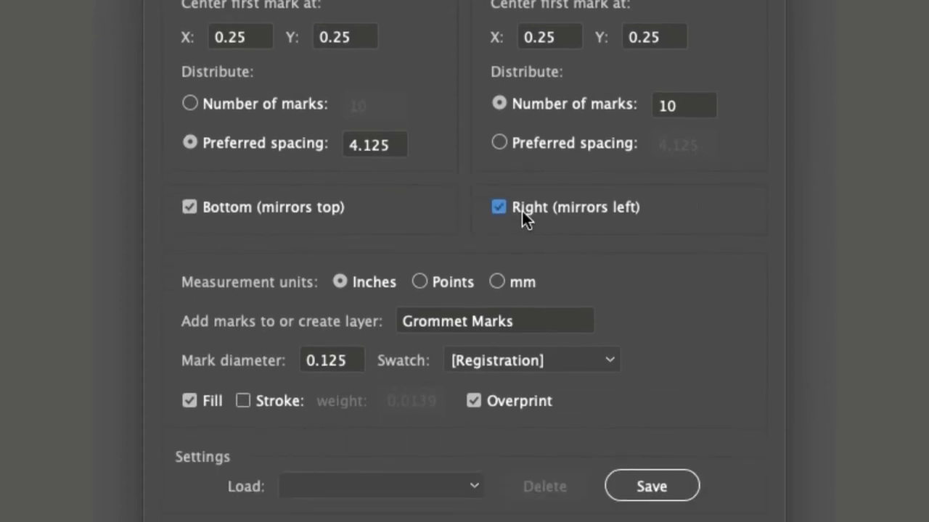
# - Try points and millimetres as measurement units, then return to inches
pyautogui.scroll(-3)
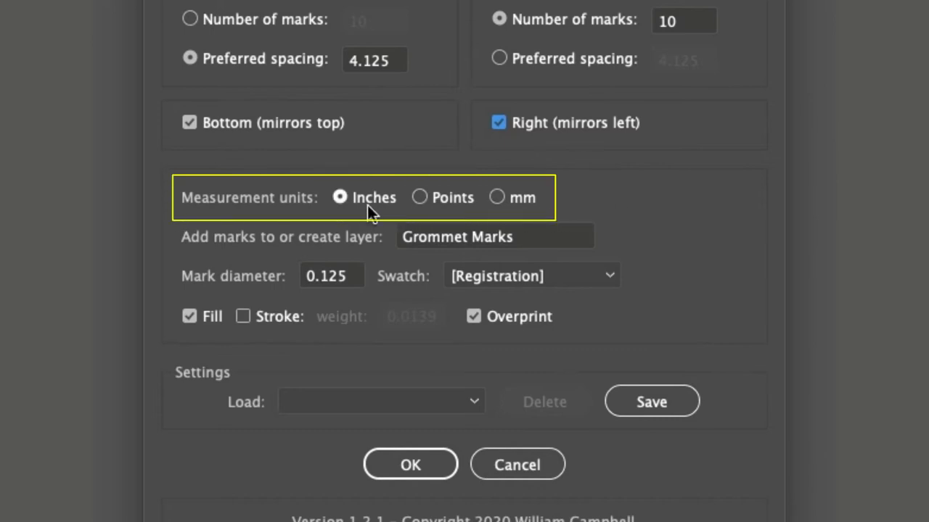
pyautogui.click(419, 197)
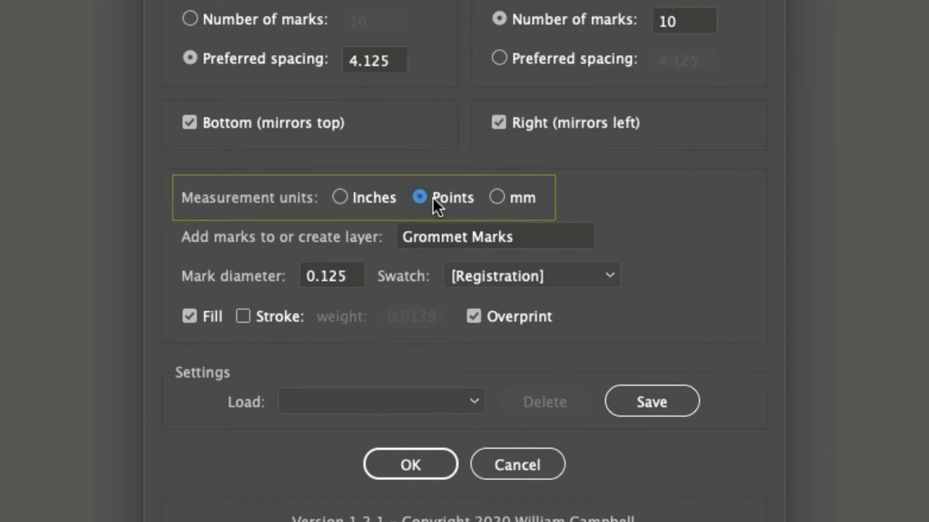
pyautogui.click(497, 198)
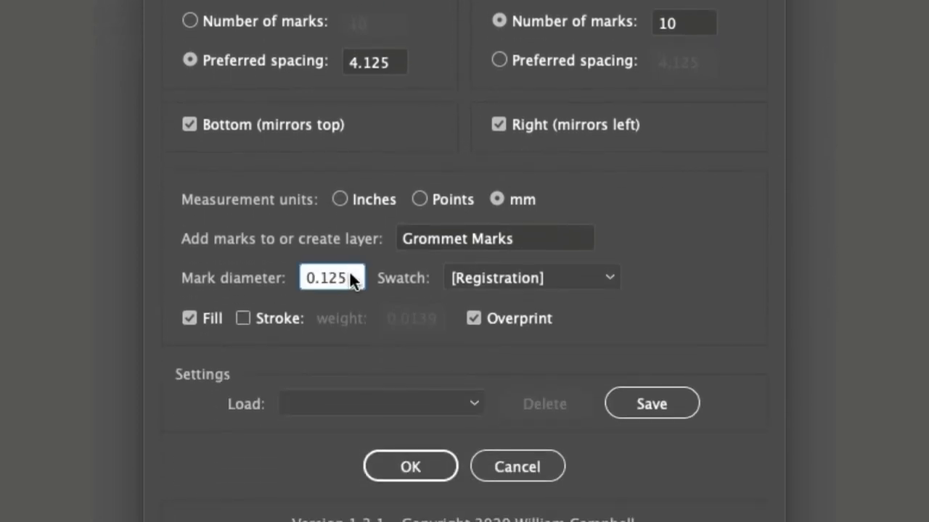
pyautogui.click(339, 199)
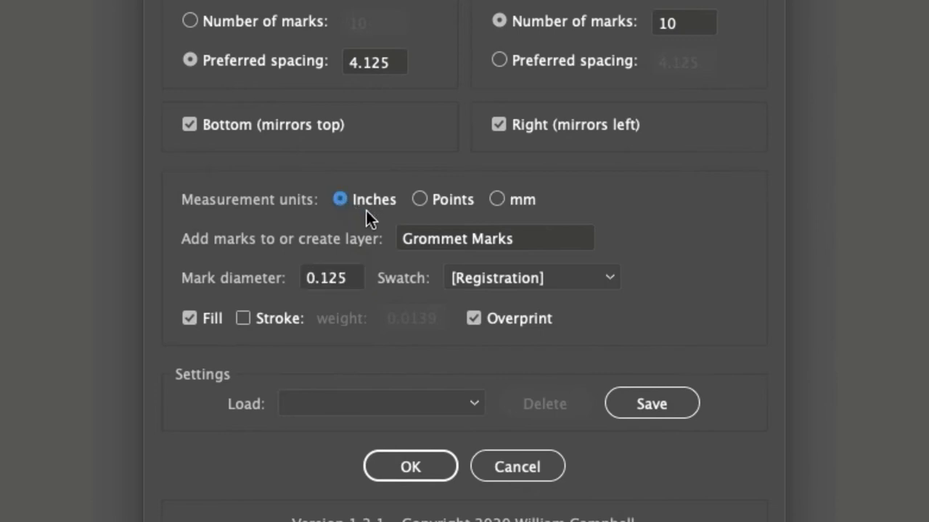
# - Colour the grommet marks with the C=0 M=100 Y=100 K=0 swatch
pyautogui.click(521, 239)
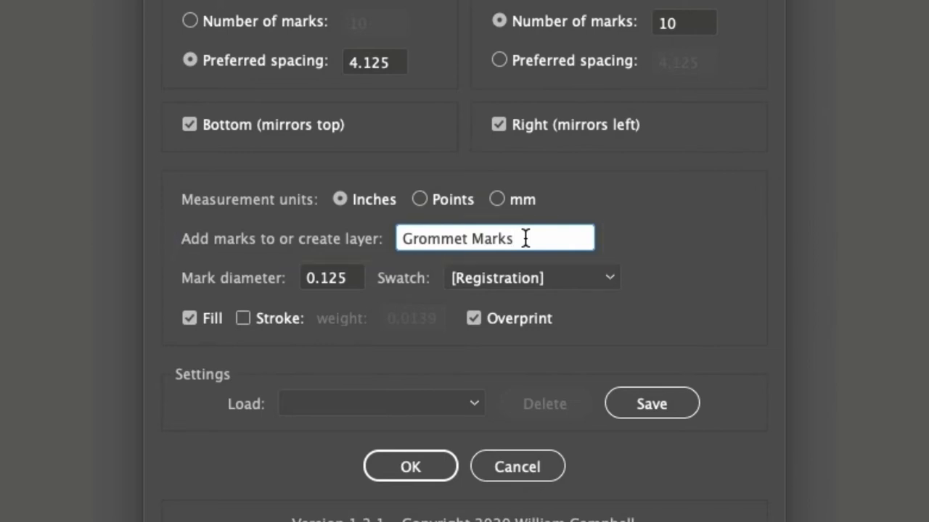
pyautogui.click(331, 278)
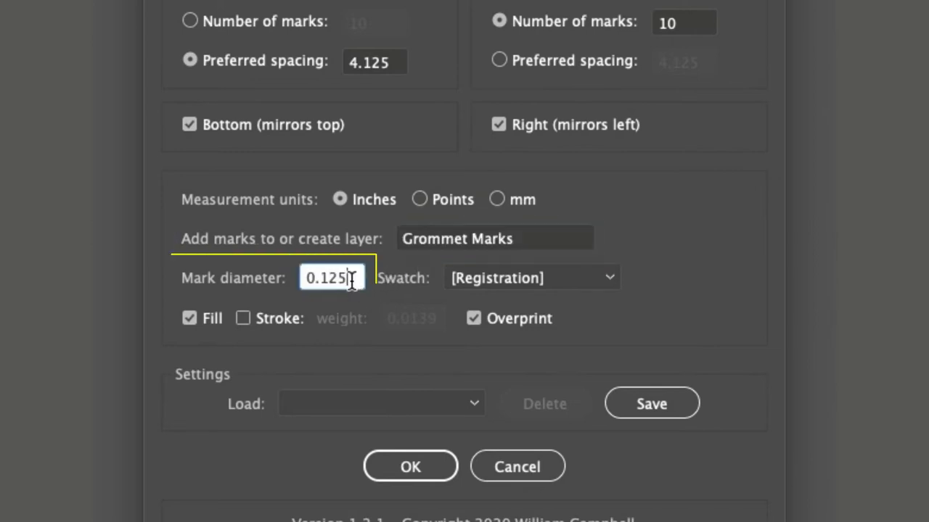
pyautogui.click(531, 277)
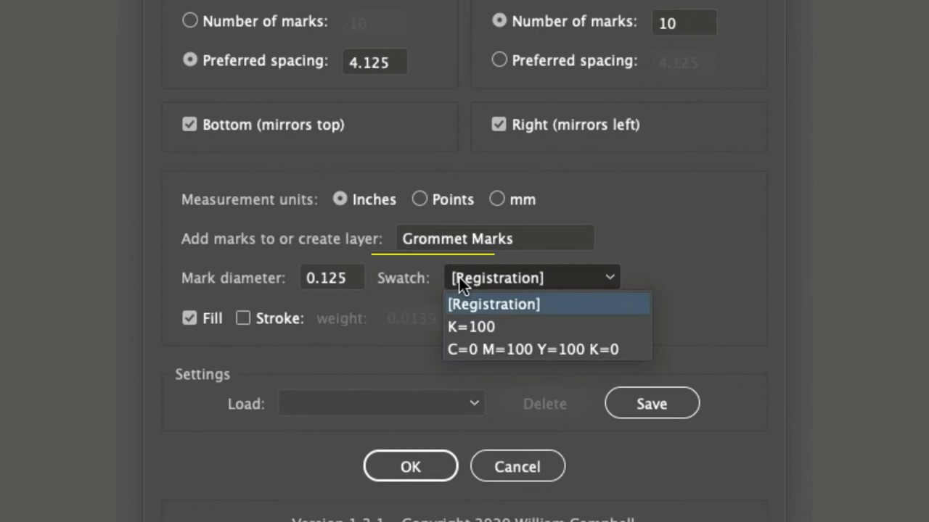
pyautogui.click(532, 349)
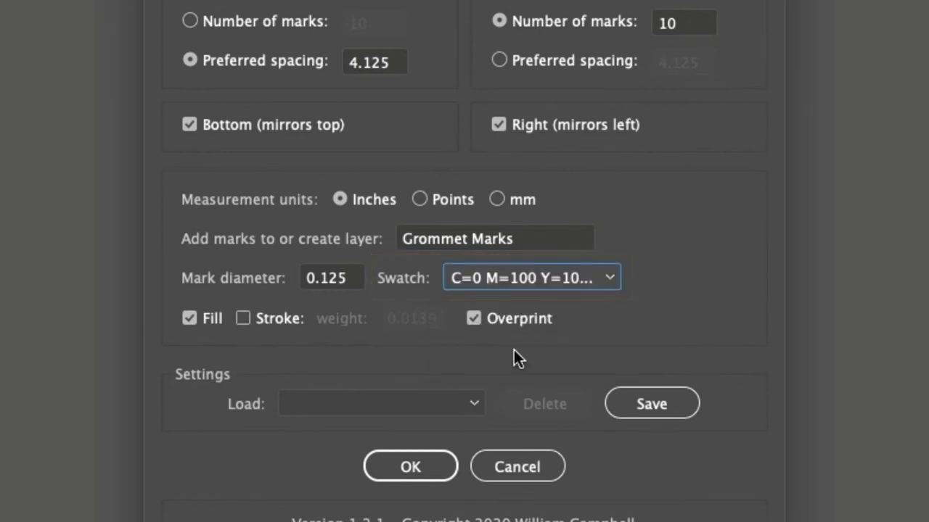
# - Give the marks a 0.0139 stroke and make them overprint
pyautogui.click(189, 318)
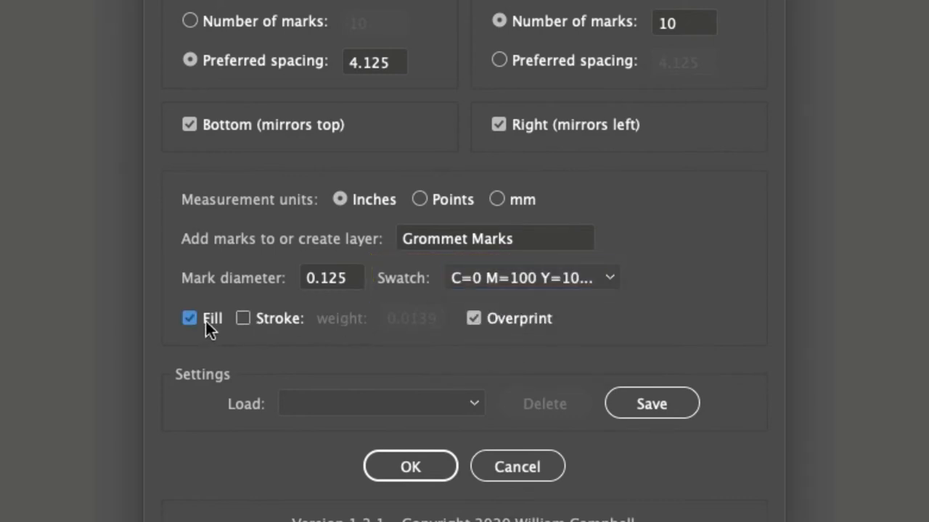
pyautogui.click(243, 318)
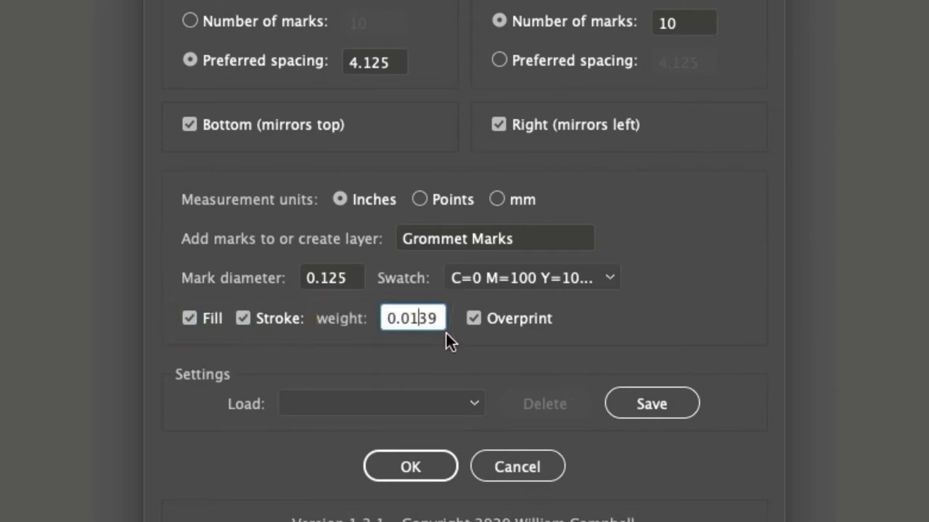
pyautogui.click(473, 319)
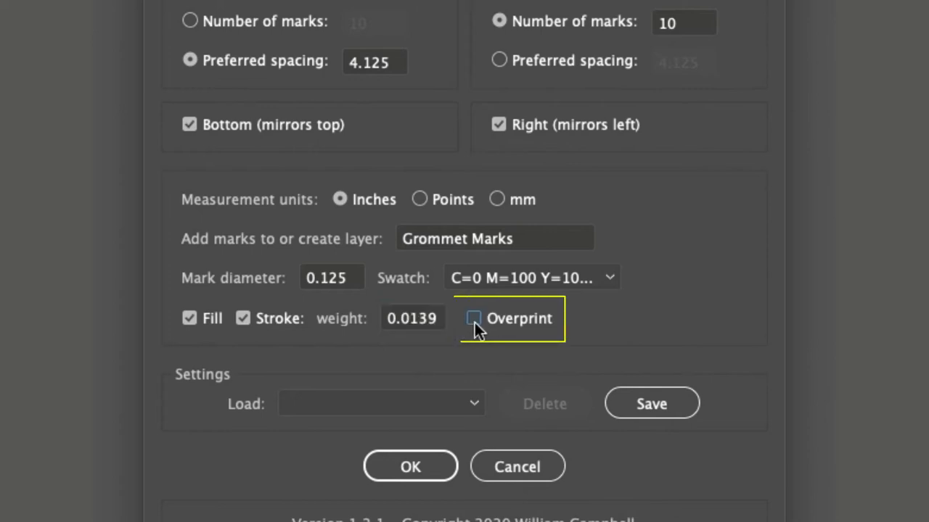
pyautogui.click(472, 318)
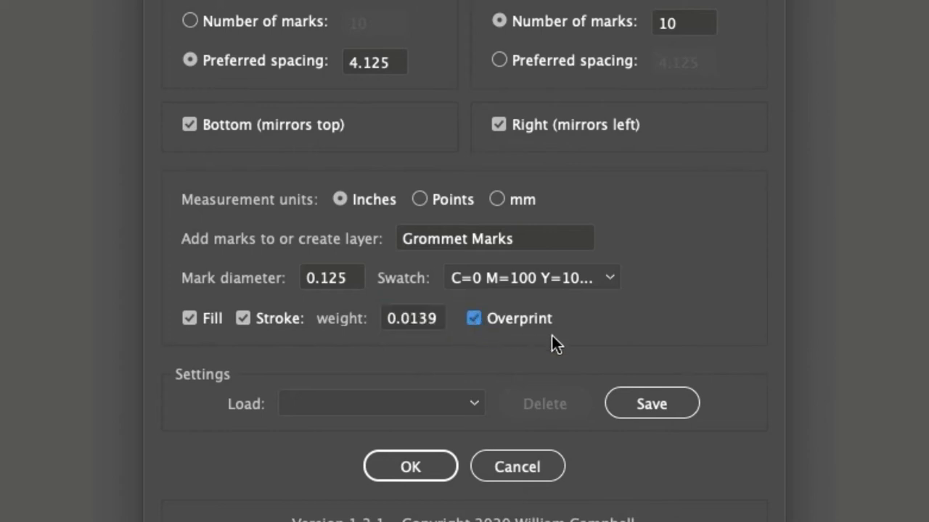
pyautogui.moveTo(499, 406)
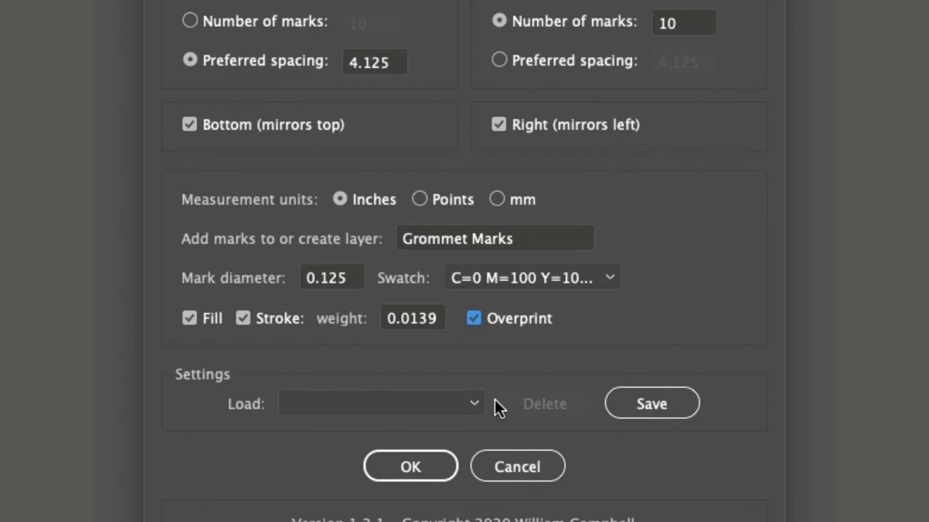
# - Save the current grommet settings as a preset named 'My values'
pyautogui.click(651, 403)
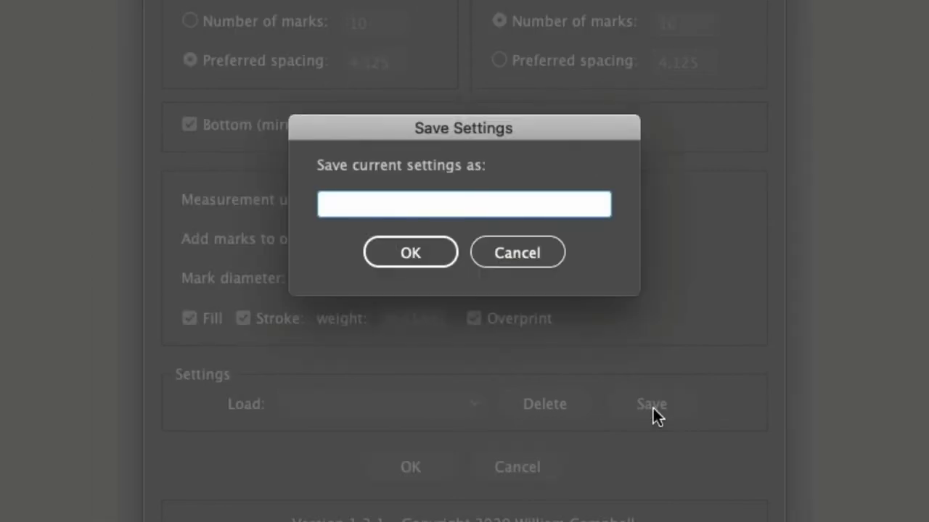
pyautogui.click(463, 204)
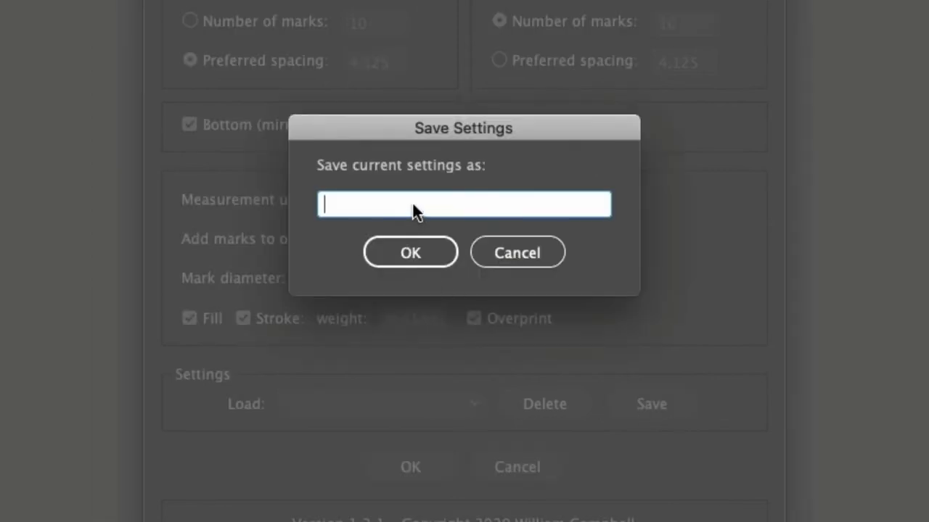
pyautogui.write('My val')
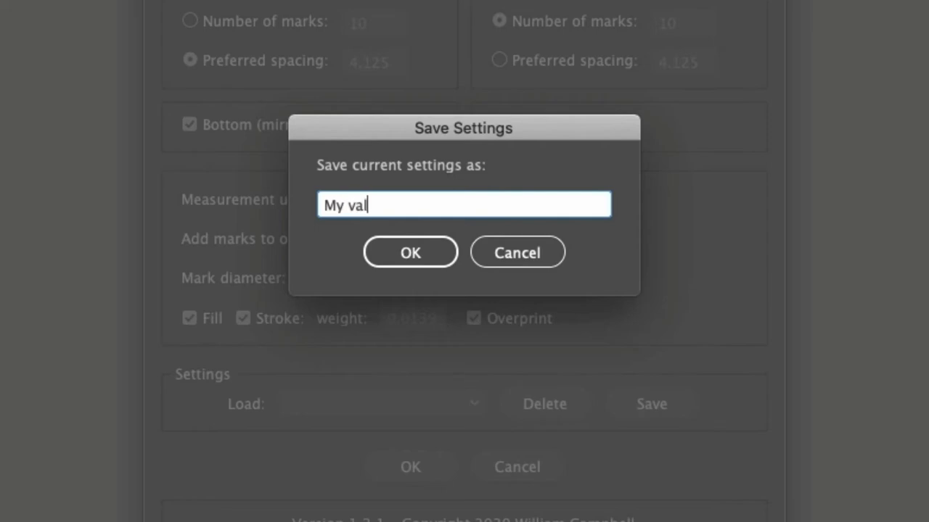
pyautogui.click(410, 252)
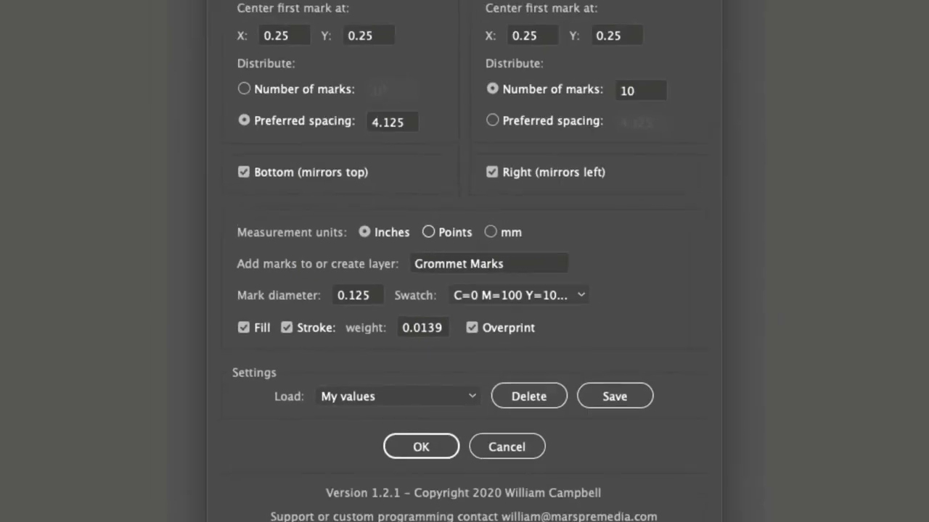
# - Load the [Default] preset and close the dialog with OK
pyautogui.click(398, 396)
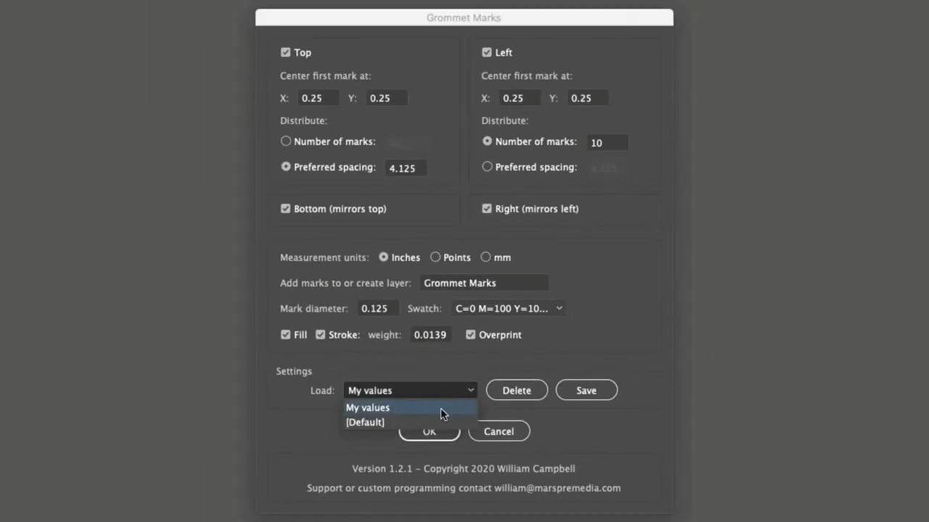
pyautogui.click(365, 422)
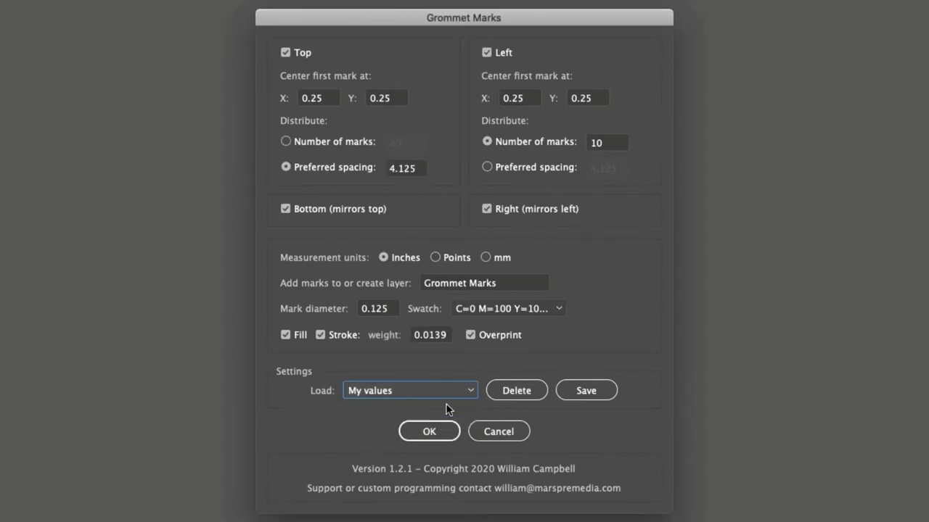
pyautogui.click(409, 390)
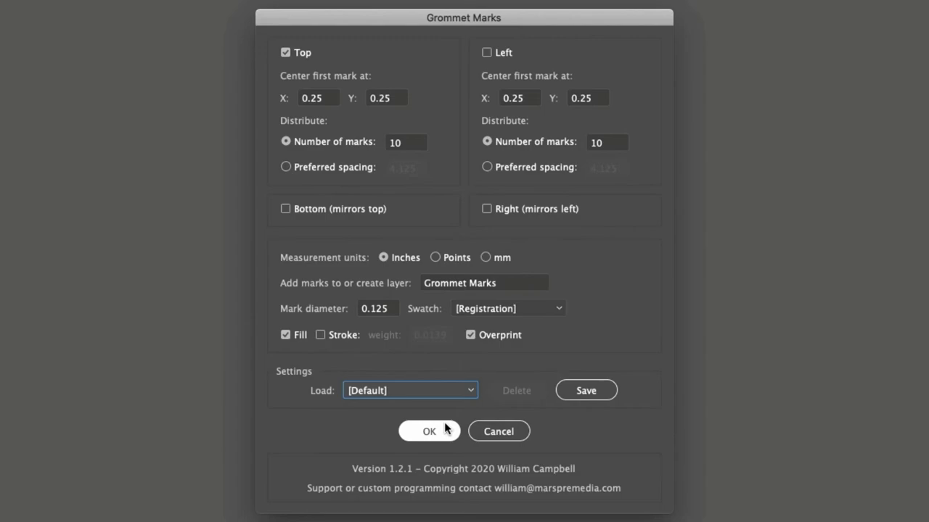
pyautogui.click(429, 431)
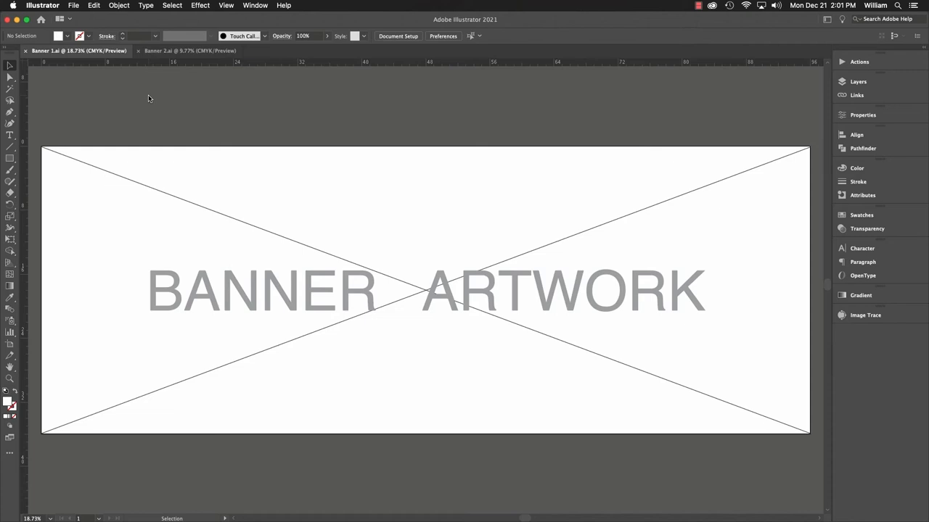
pyautogui.click(170, 51)
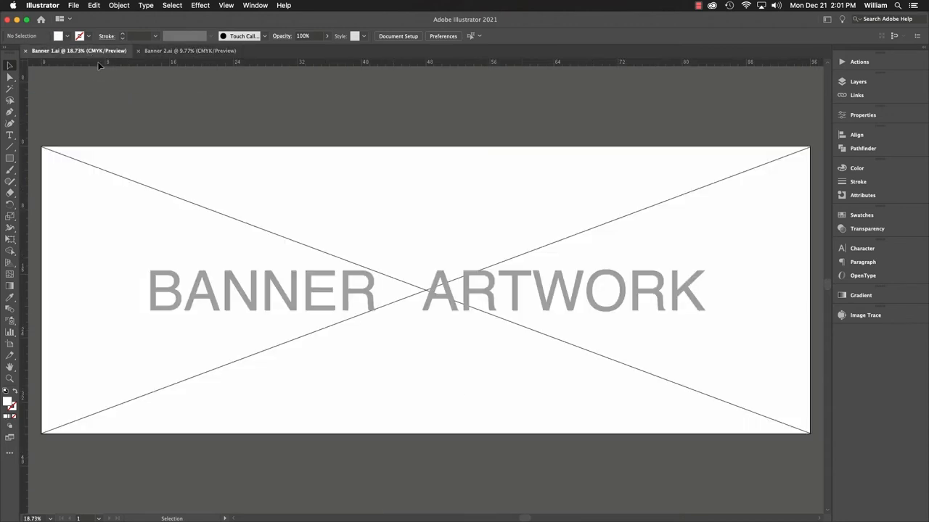
pyautogui.moveTo(284, 122)
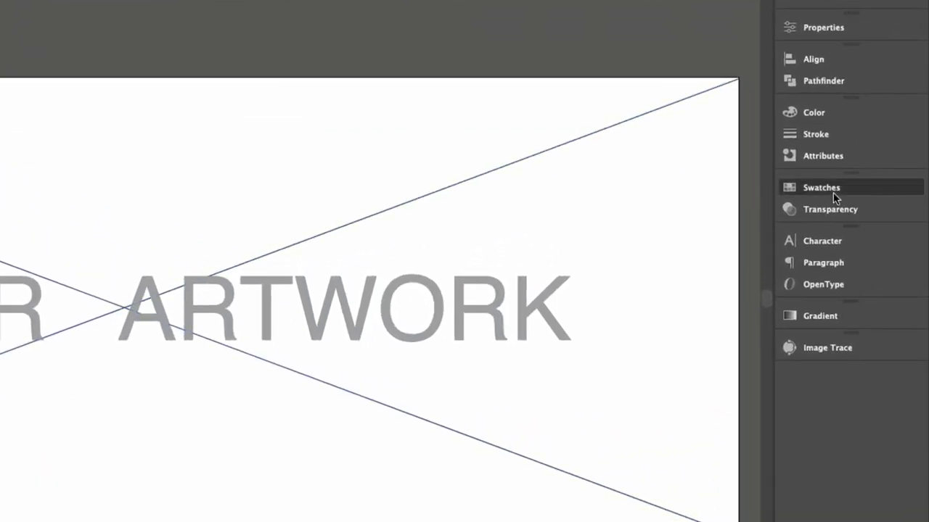
# - Create a global process swatch named 'Grommets' at C0 M100 Y0 K0
pyautogui.click(761, 176)
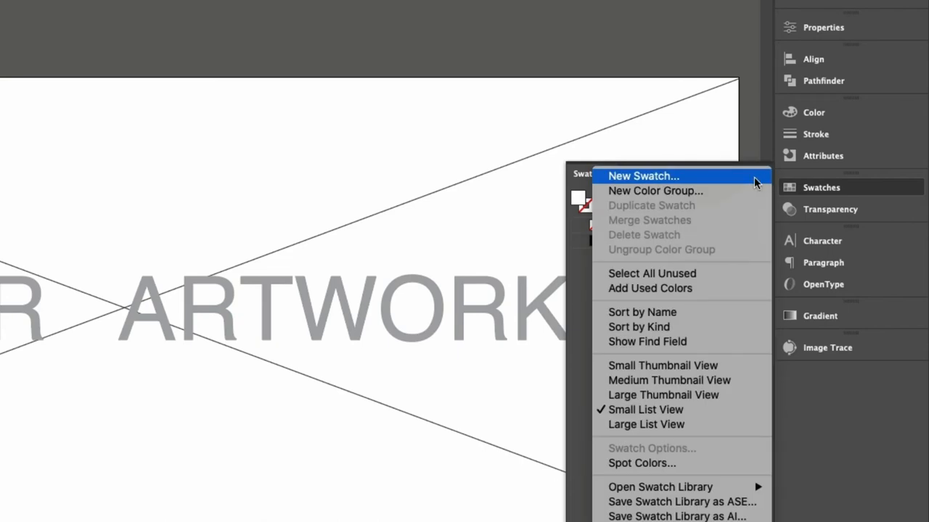
pyautogui.click(642, 176)
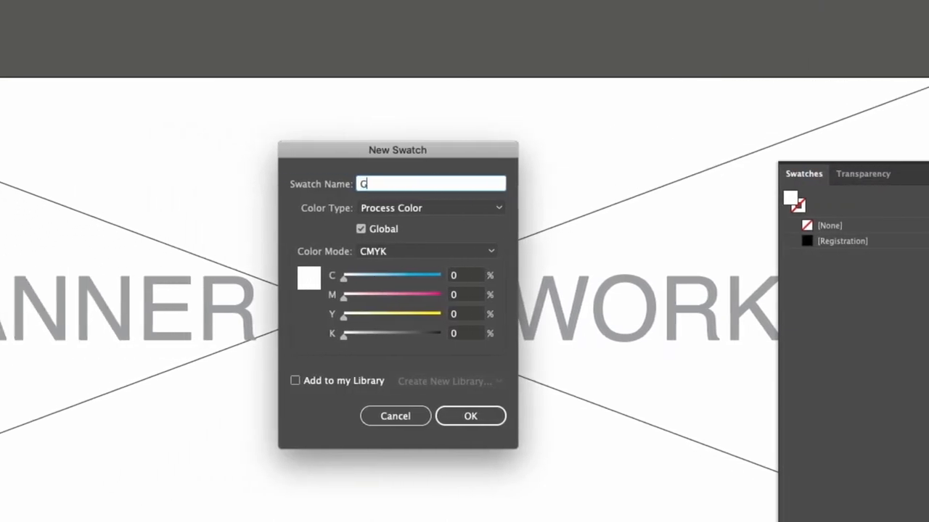
pyautogui.write('rommets')
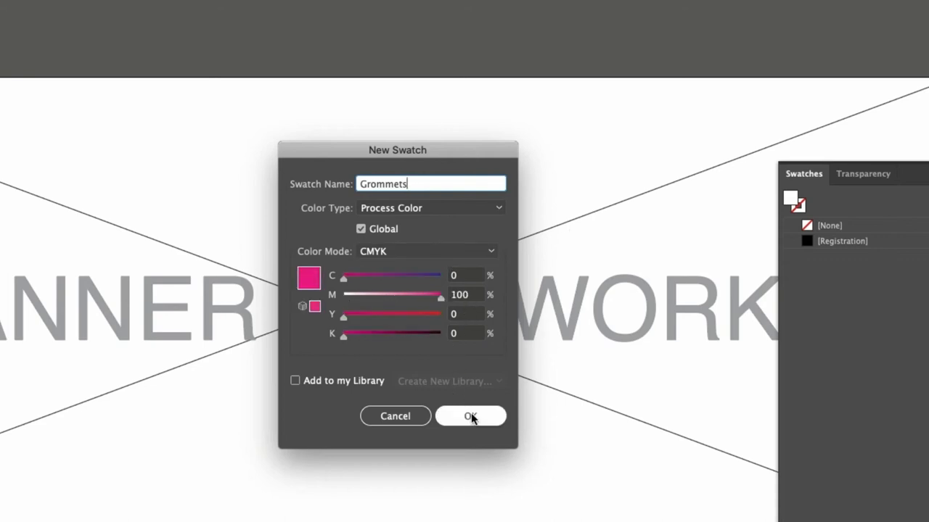
pyautogui.click(471, 416)
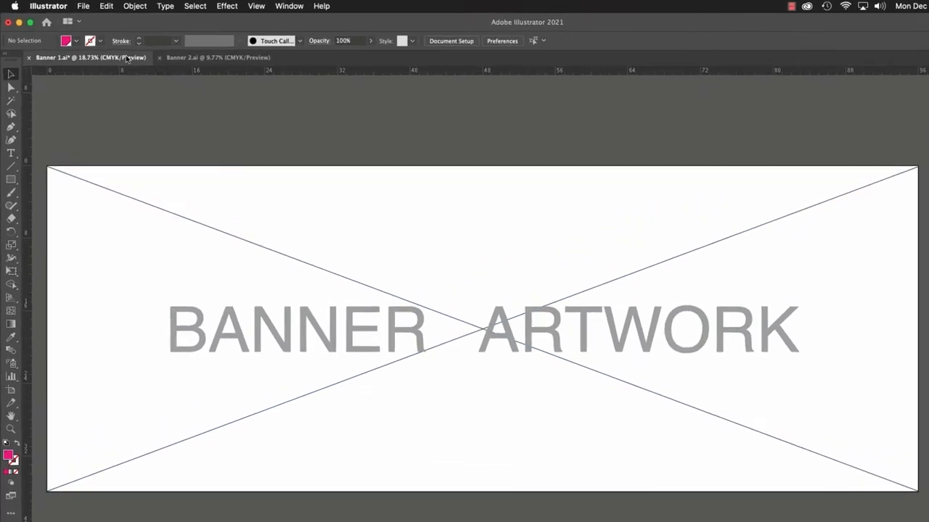
# - Run Grommet Marks: ten top-edge marks at X/Y 0.5, using the Grommets swatch
pyautogui.click(83, 6)
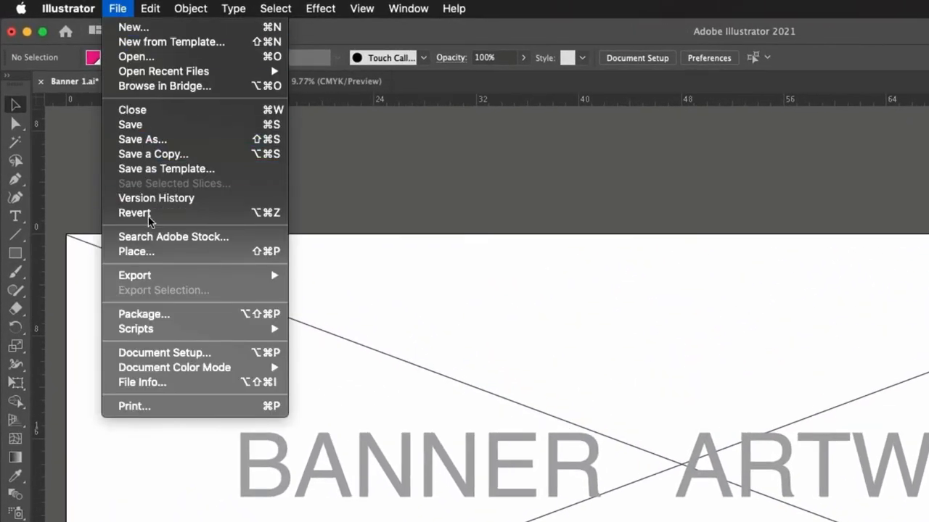
pyautogui.moveTo(135, 329)
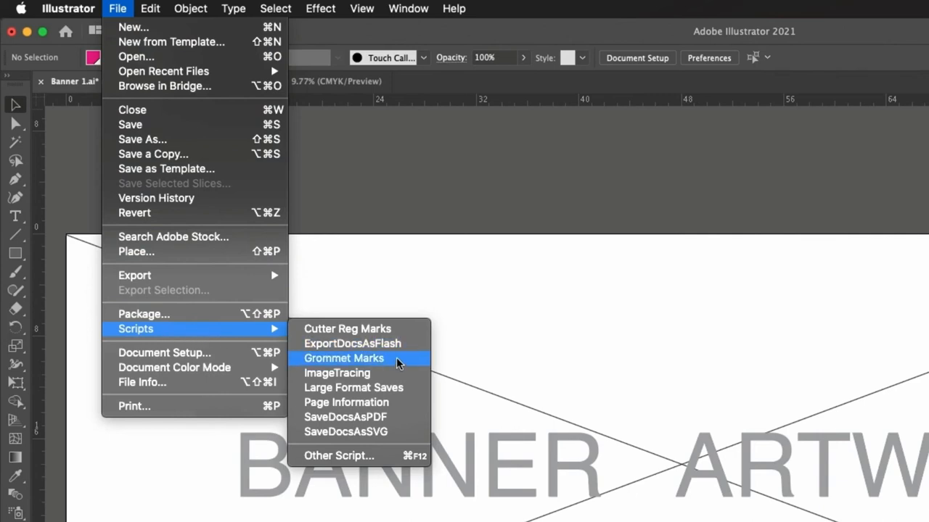
pyautogui.click(344, 358)
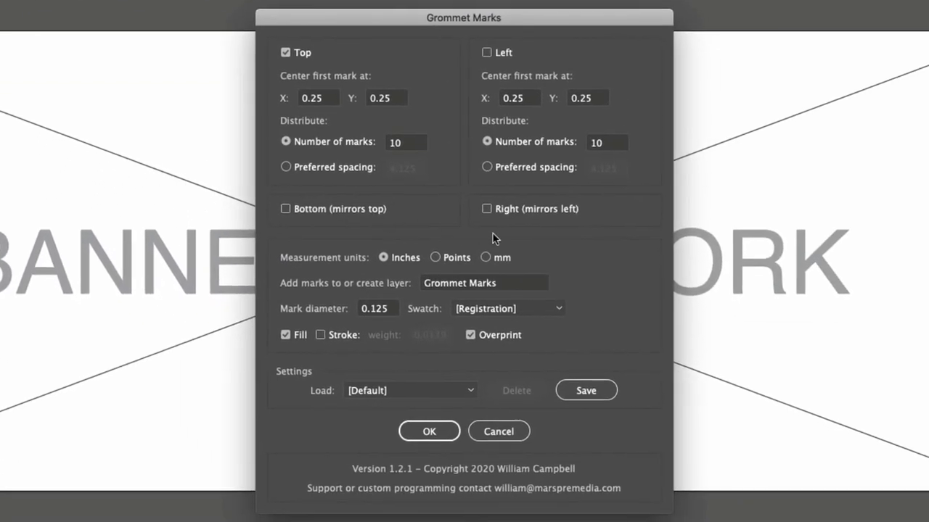
pyautogui.moveTo(621, 276)
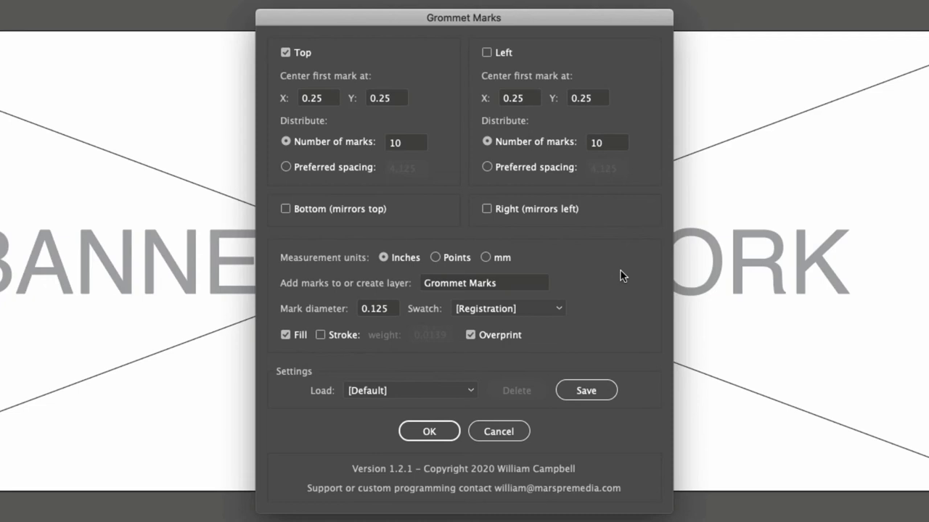
pyautogui.moveTo(486, 288)
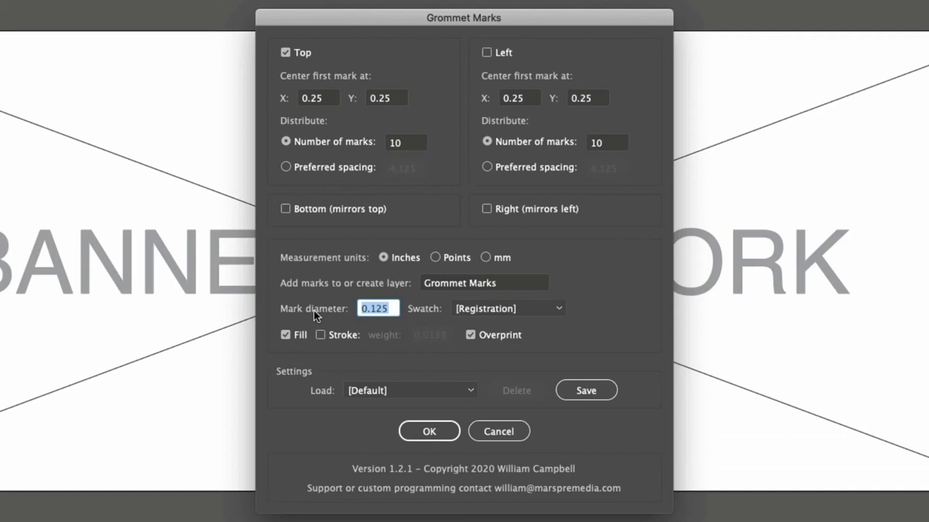
pyautogui.write('.5')
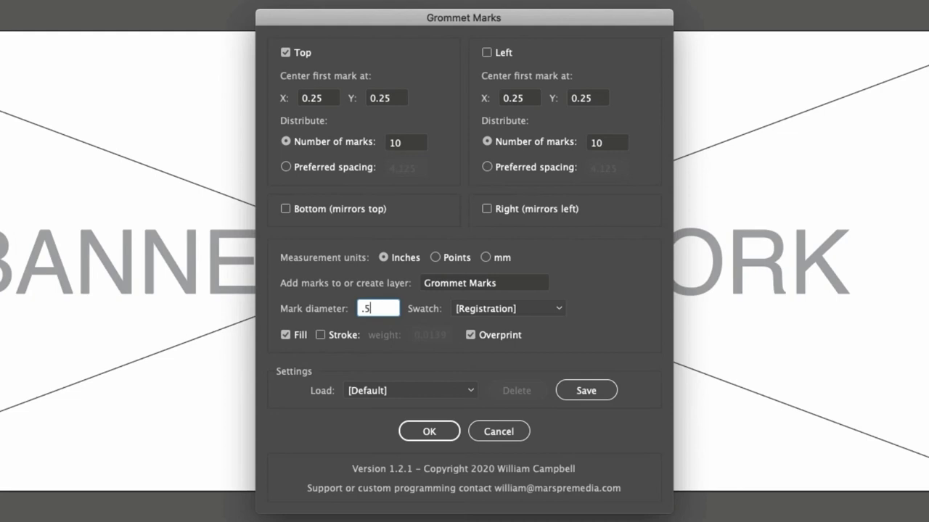
pyautogui.moveTo(405, 321)
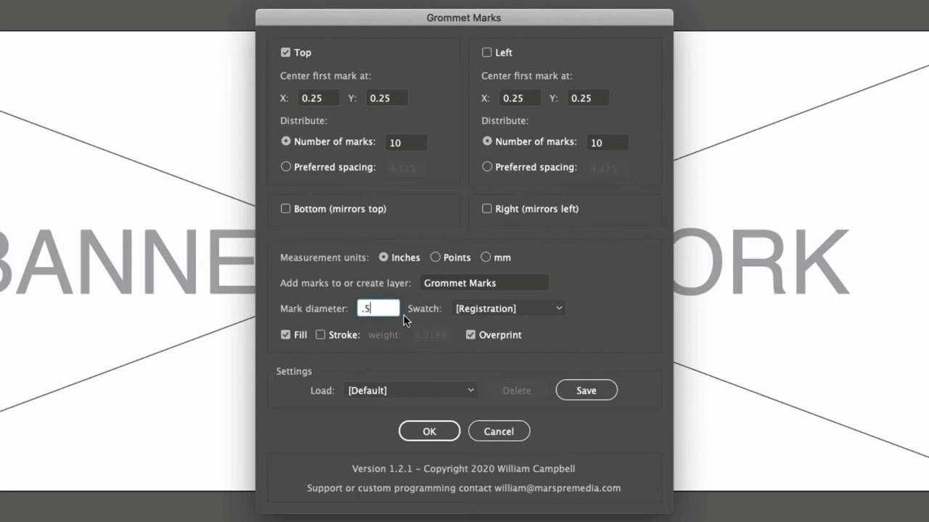
pyautogui.click(507, 309)
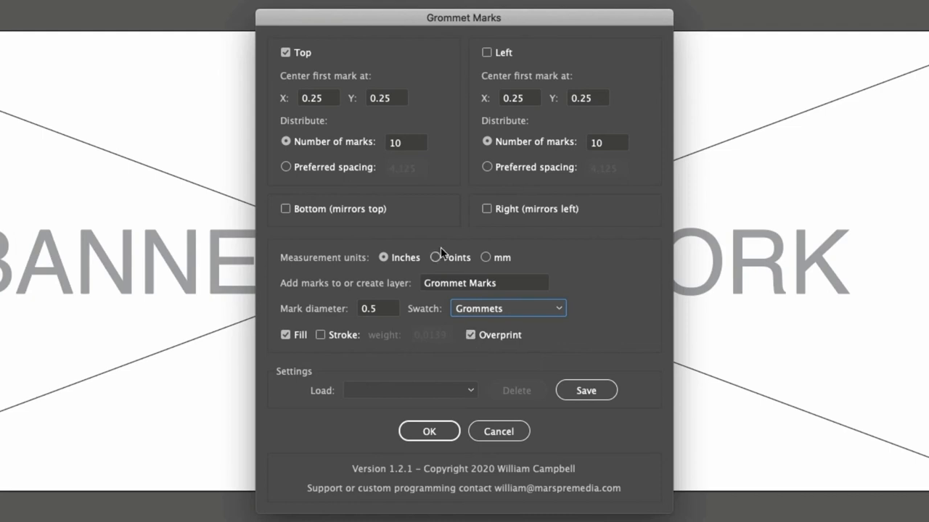
pyautogui.moveTo(357, 60)
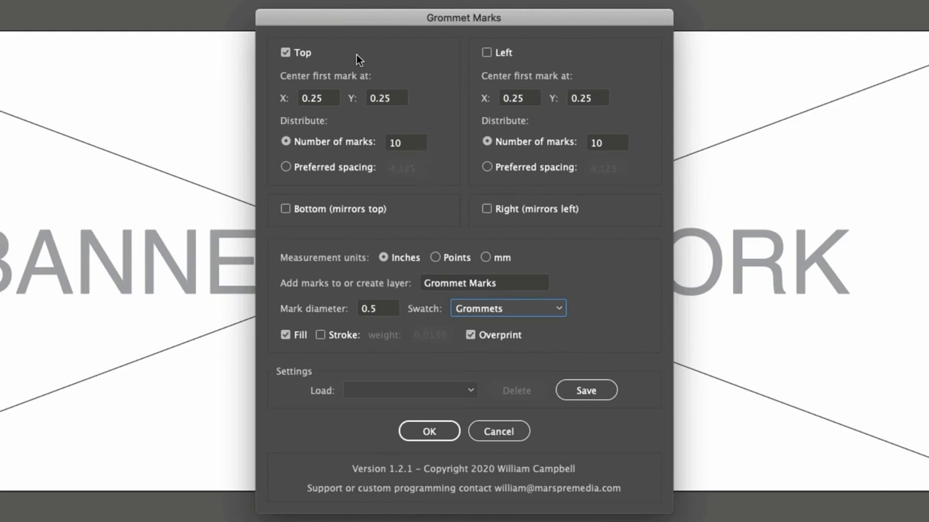
pyautogui.moveTo(336, 112)
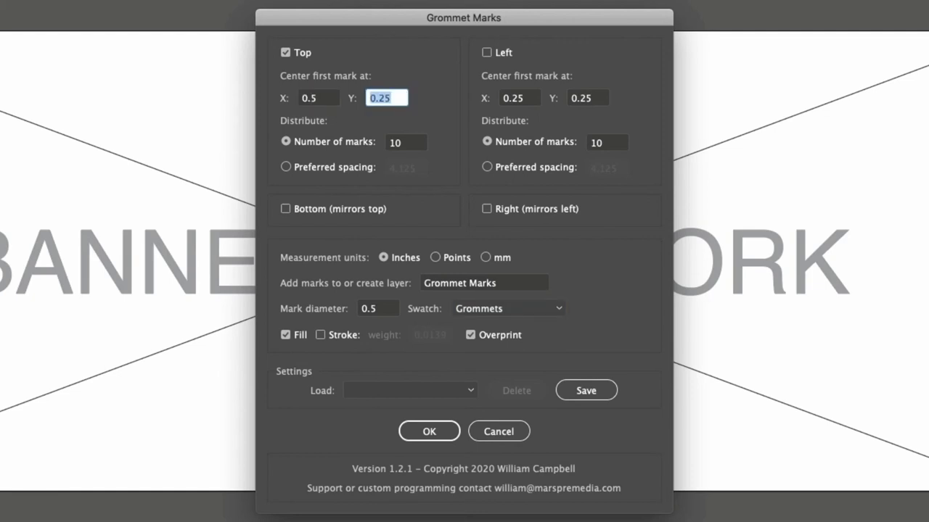
pyautogui.write('0.5')
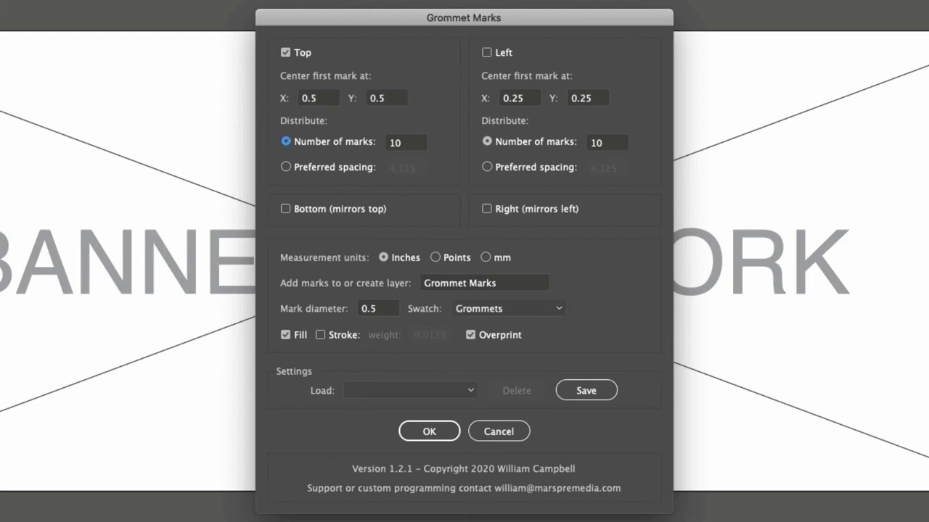
pyautogui.moveTo(417, 149)
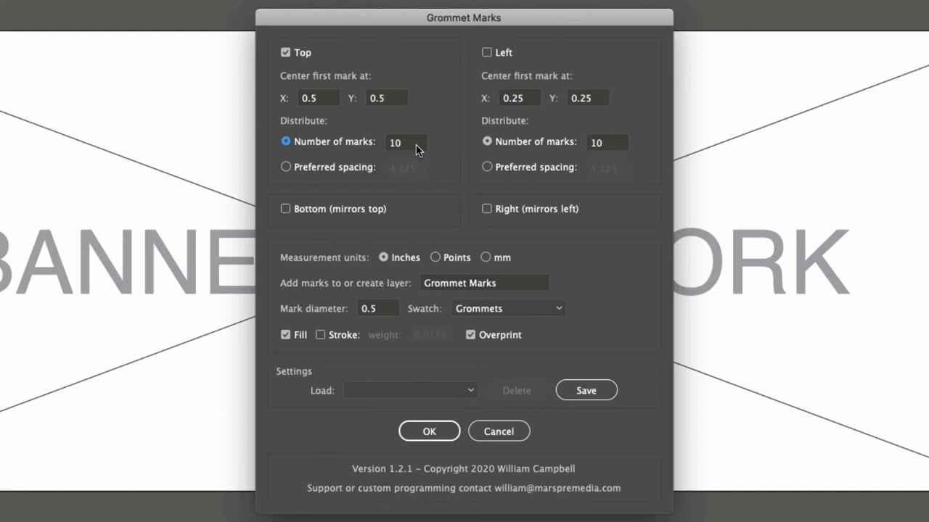
pyautogui.moveTo(428, 431)
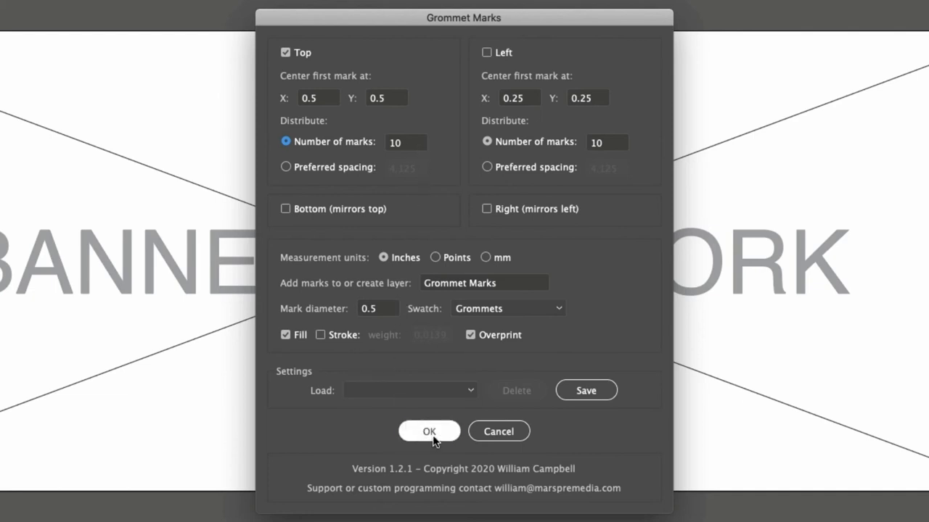
pyautogui.click(429, 431)
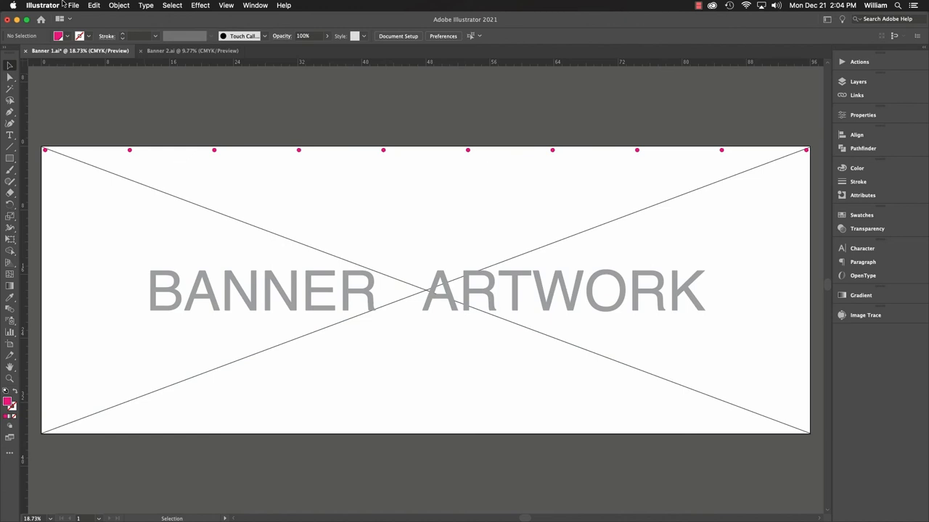
# - Rerun Grommet Marks with five marks along the top edge
pyautogui.click(72, 5)
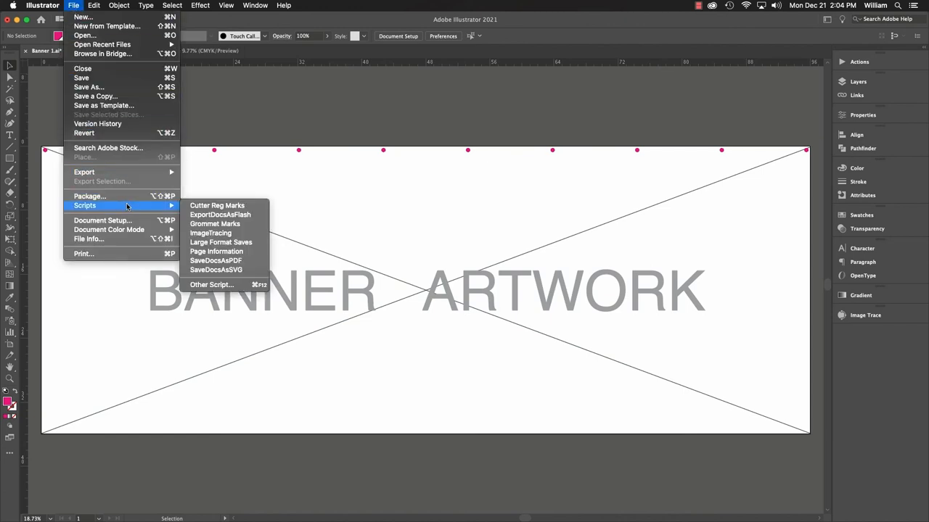
pyautogui.click(215, 223)
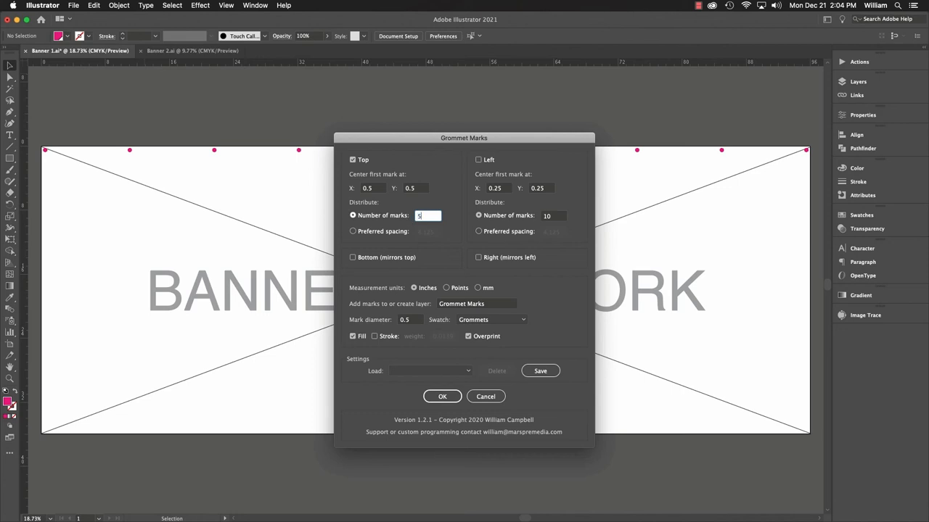
pyautogui.click(442, 397)
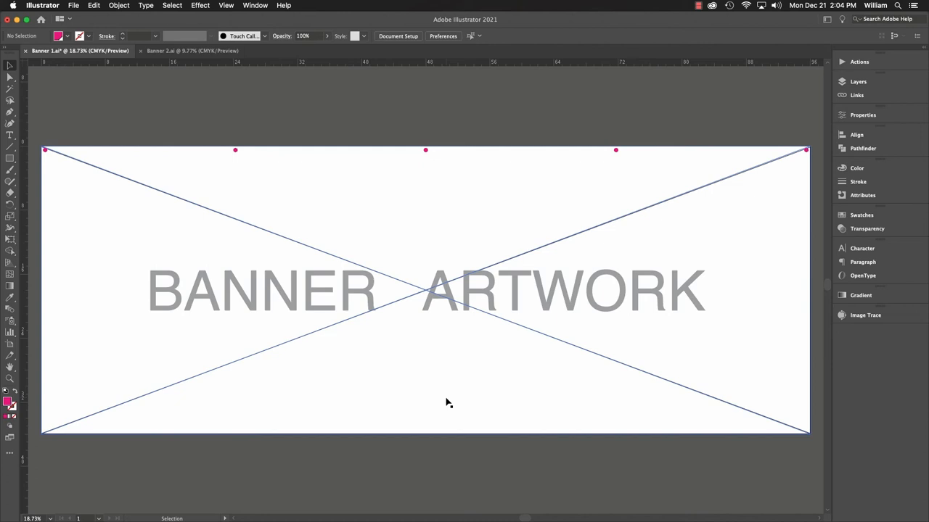
pyautogui.click(73, 5)
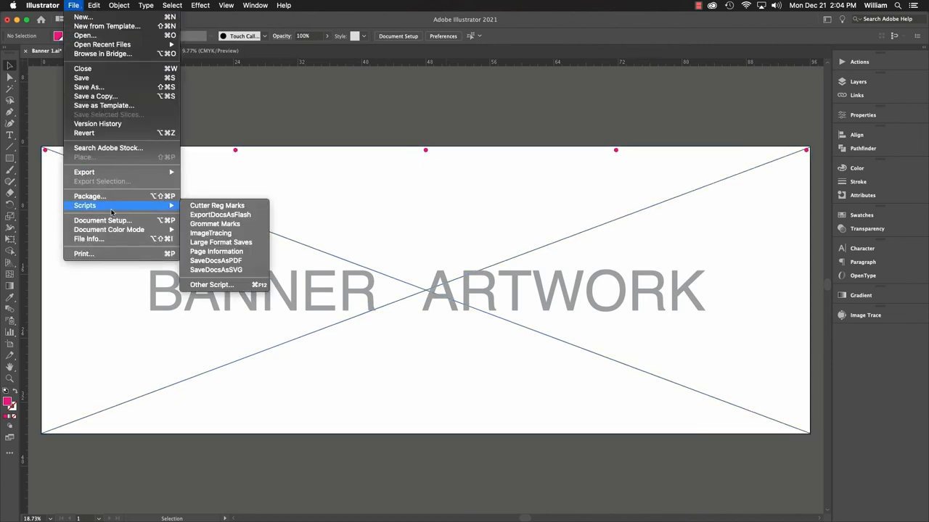
# - Rerun the script with 10-inch, then 18-inch top spacing, and check the corner mark
pyautogui.click(215, 223)
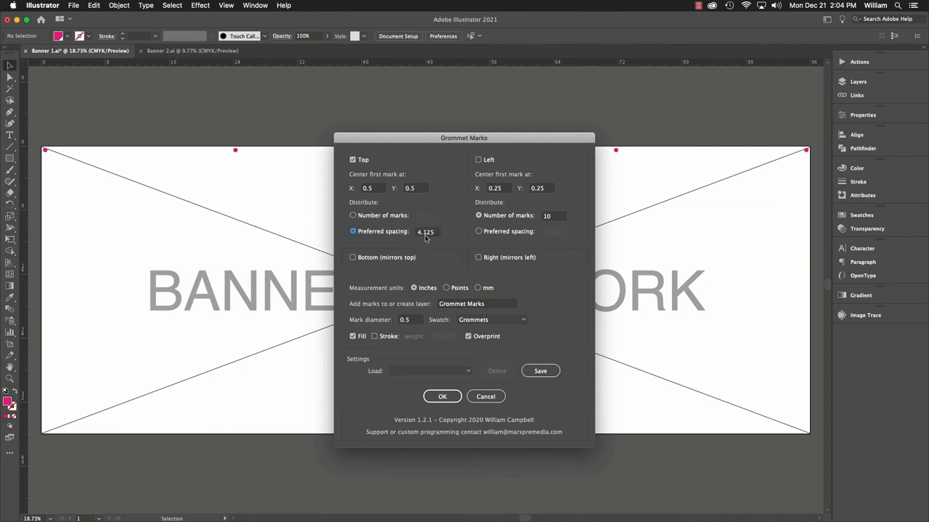
pyautogui.write('10')
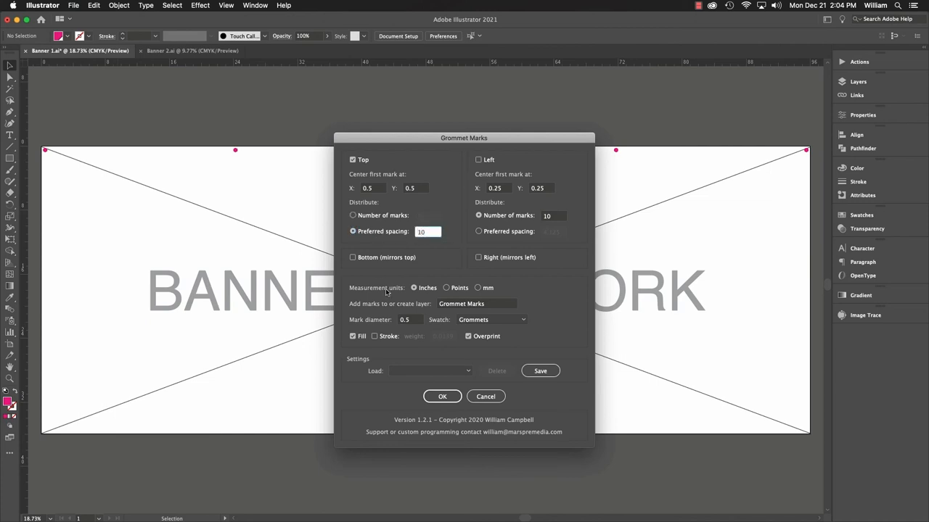
pyautogui.click(442, 396)
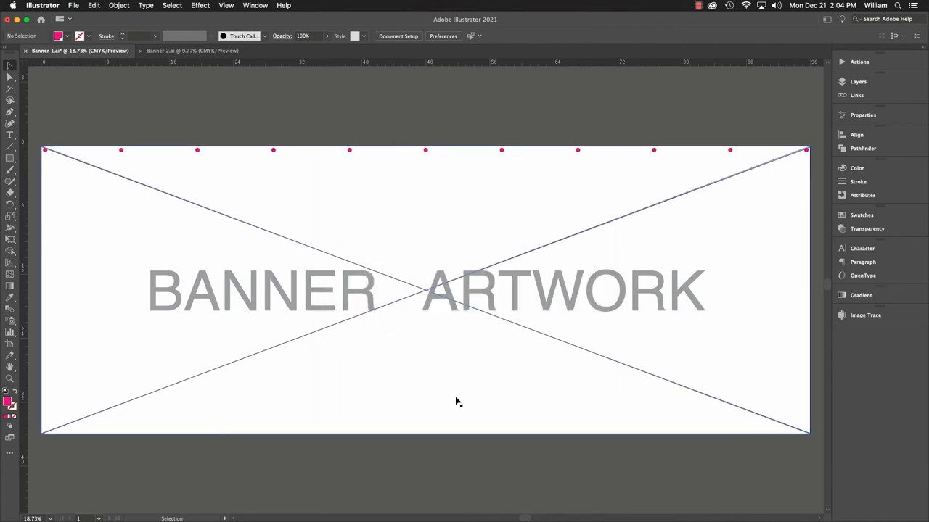
pyautogui.click(73, 5)
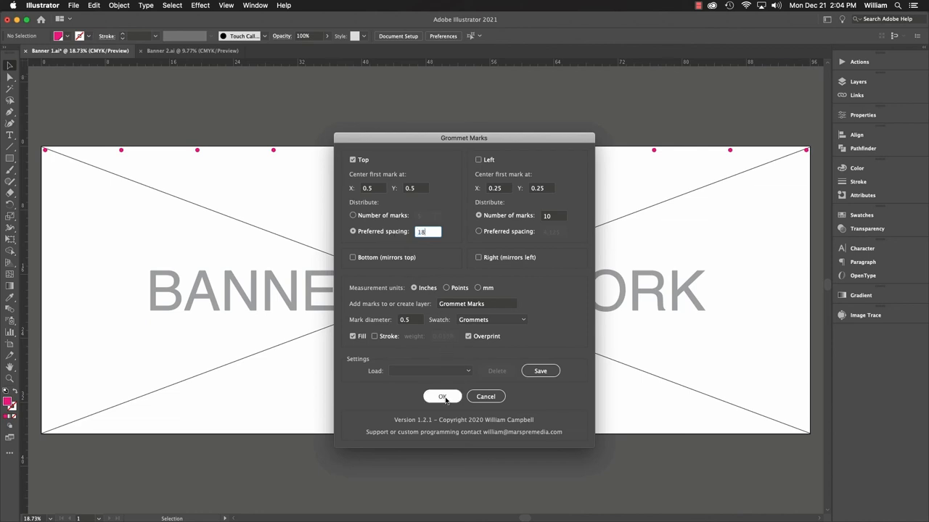
pyautogui.click(443, 396)
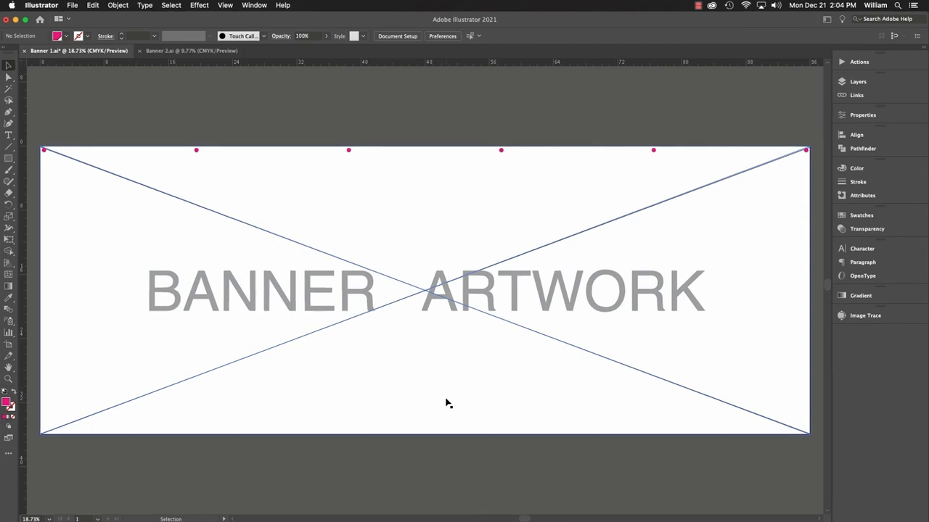
pyautogui.click(857, 81)
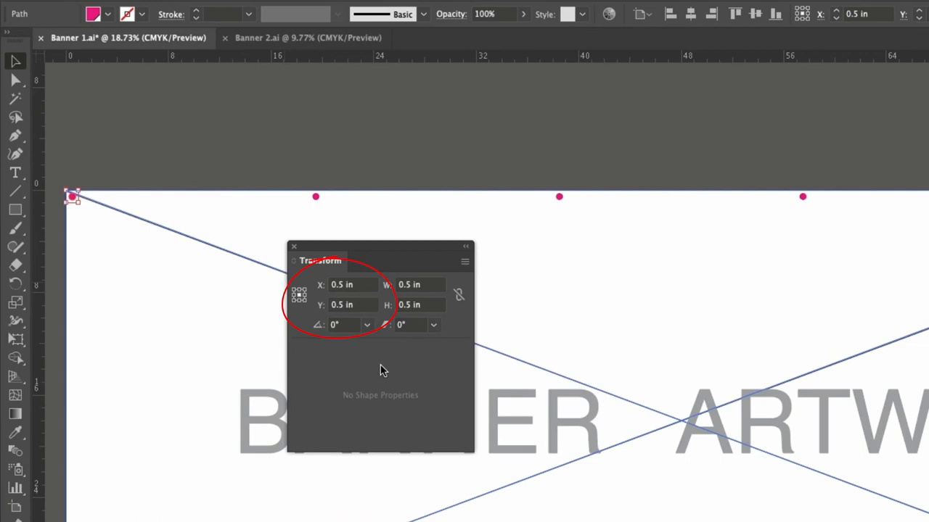
pyautogui.moveTo(316, 197)
pyautogui.write('19.5')
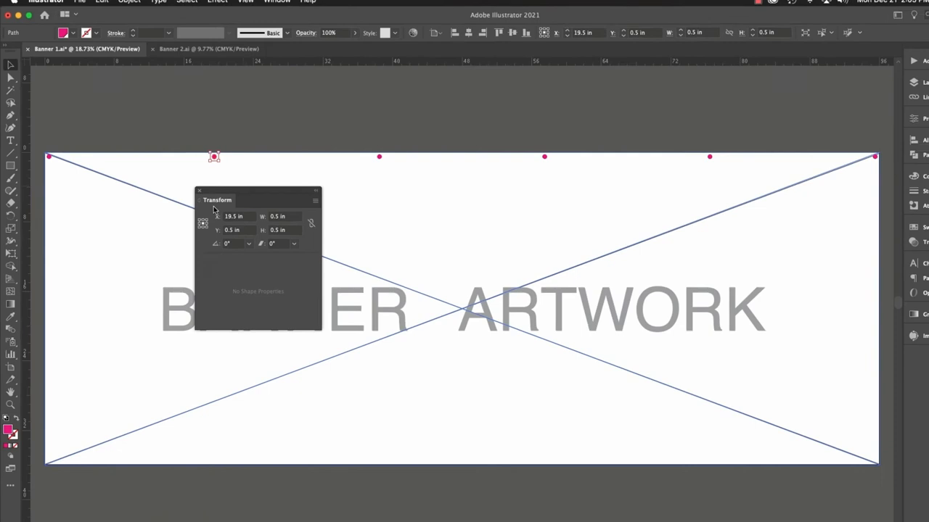
pyautogui.click(74, 5)
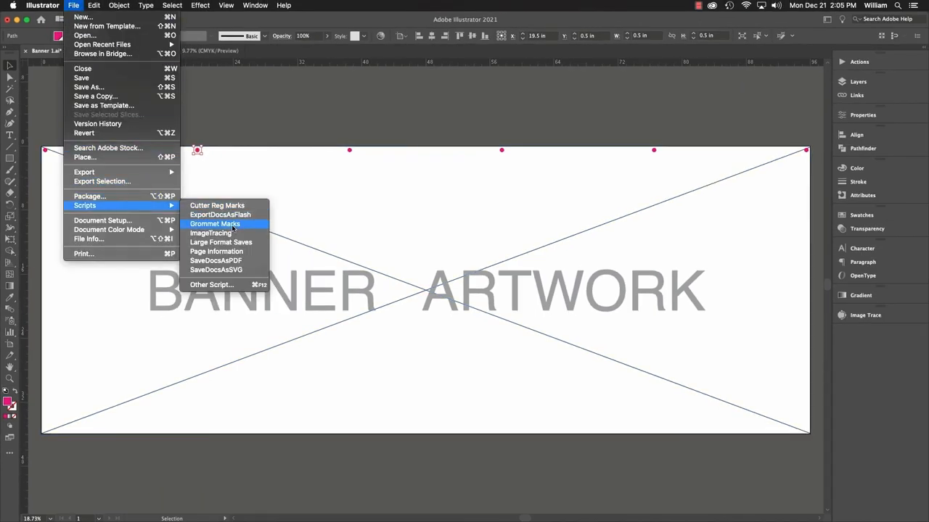
# - Rerun Grommet Marks on all four edges with 9-inch side spacing and 0.125-inch diameter
pyautogui.click(214, 223)
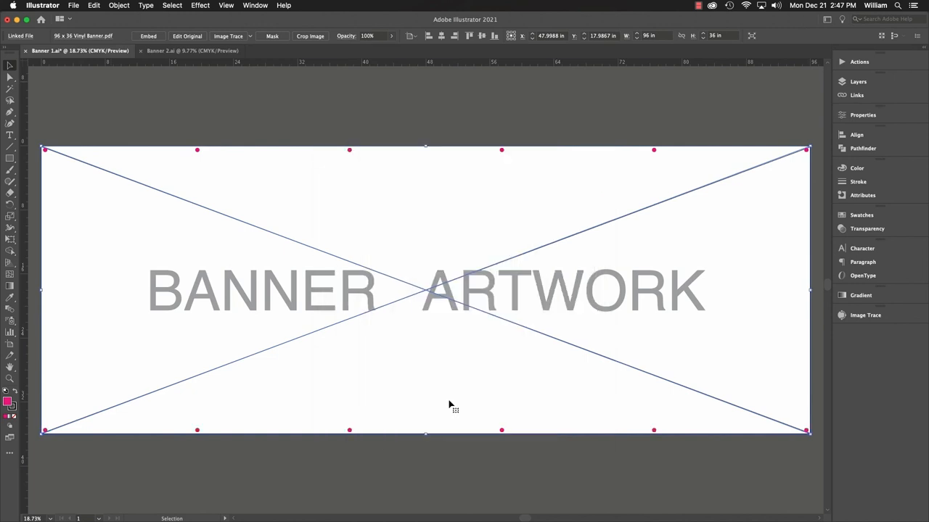
pyautogui.click(74, 5)
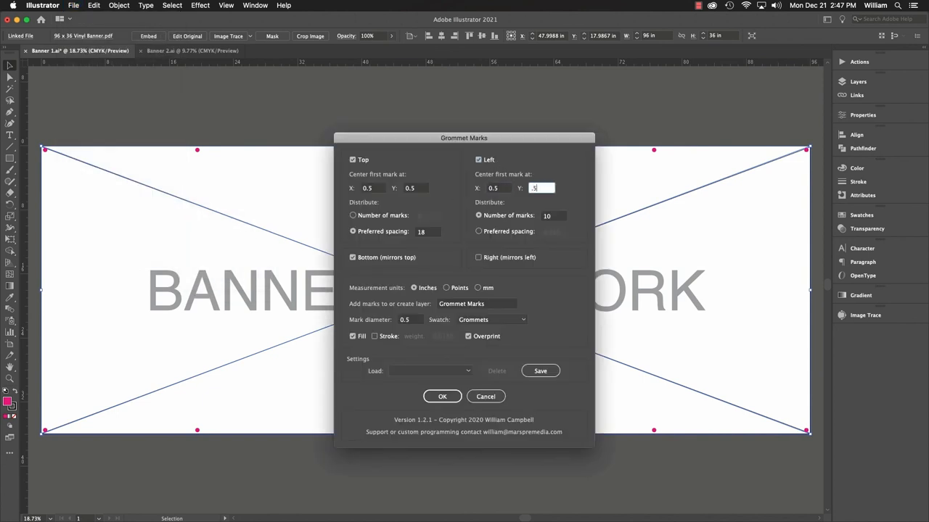
pyautogui.click(442, 396)
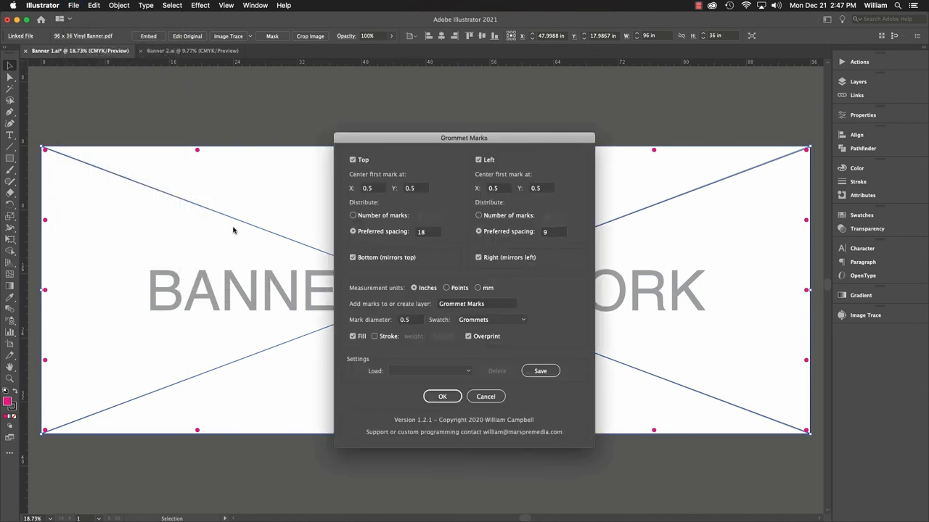
pyautogui.click(410, 320)
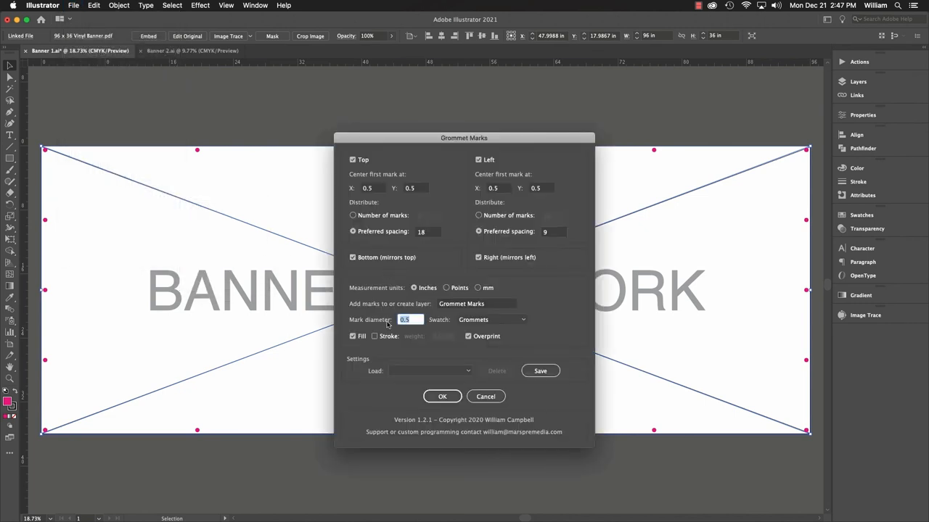
pyautogui.write('0.125')
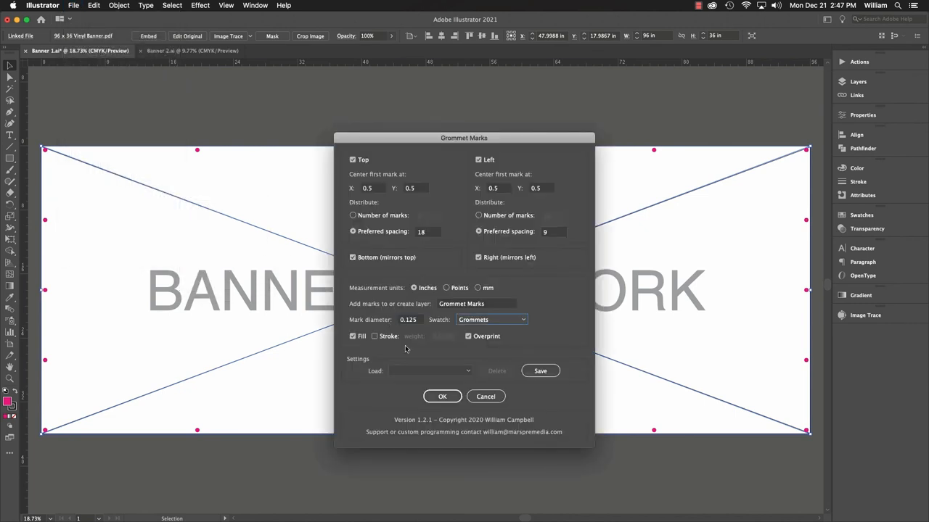
pyautogui.click(441, 396)
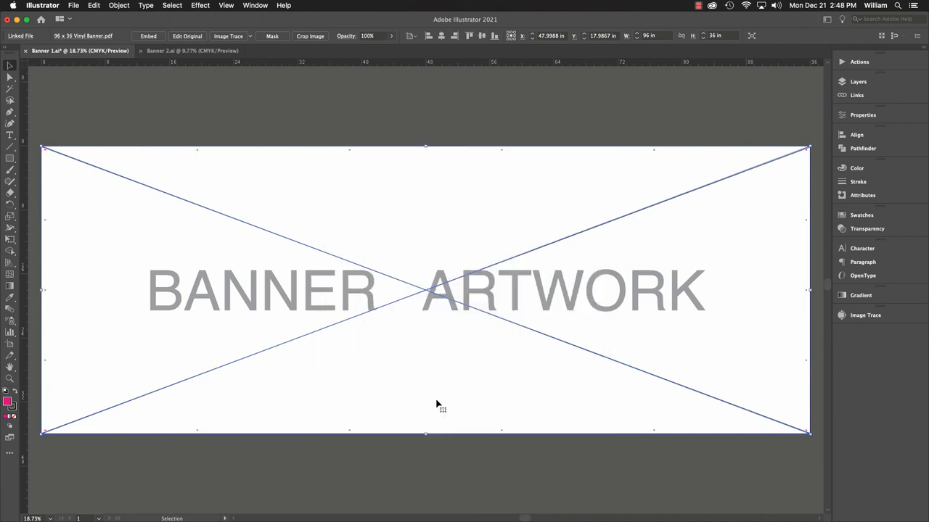